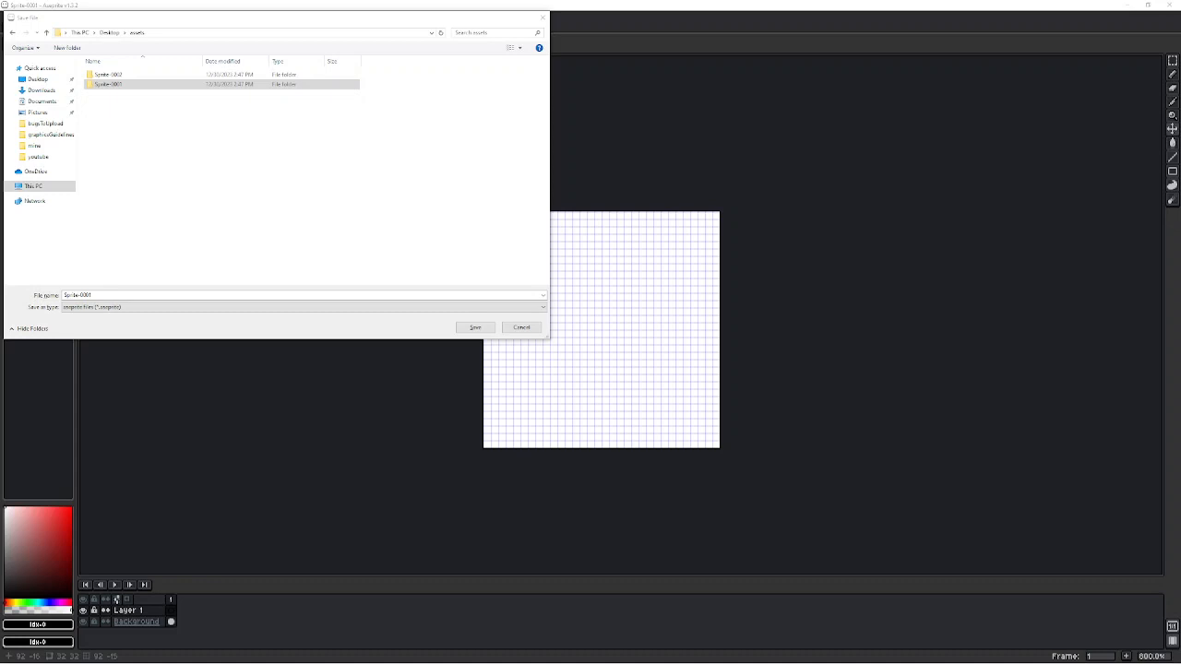
mouse_move(759, 456)
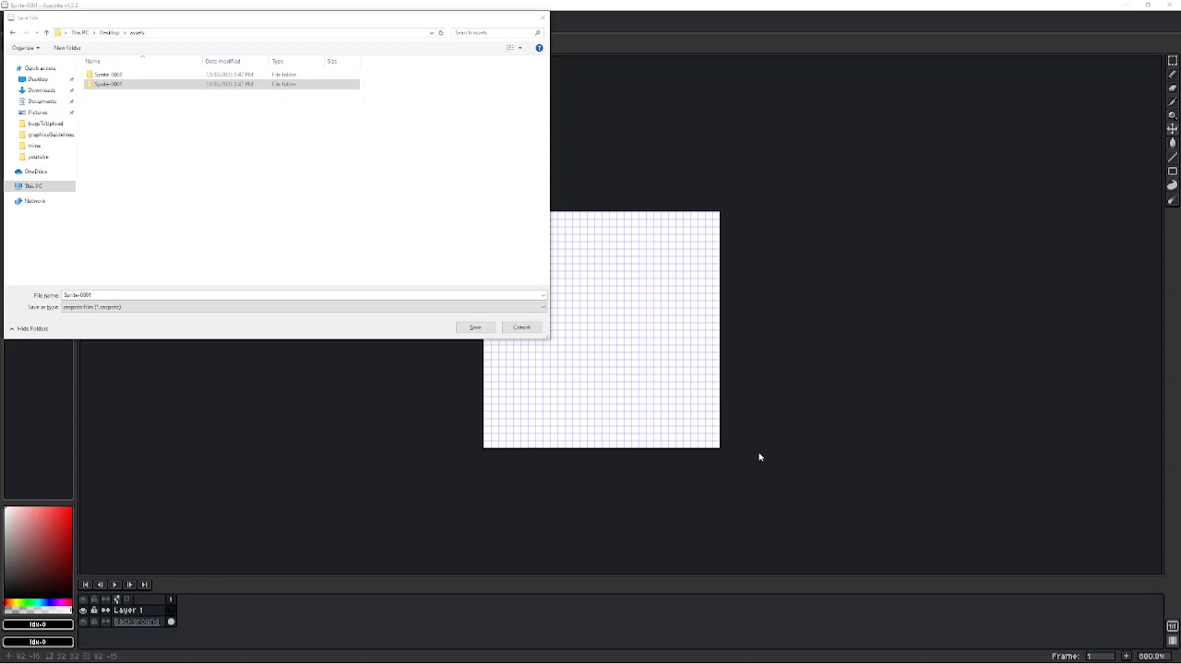
mouse_move(760, 460)
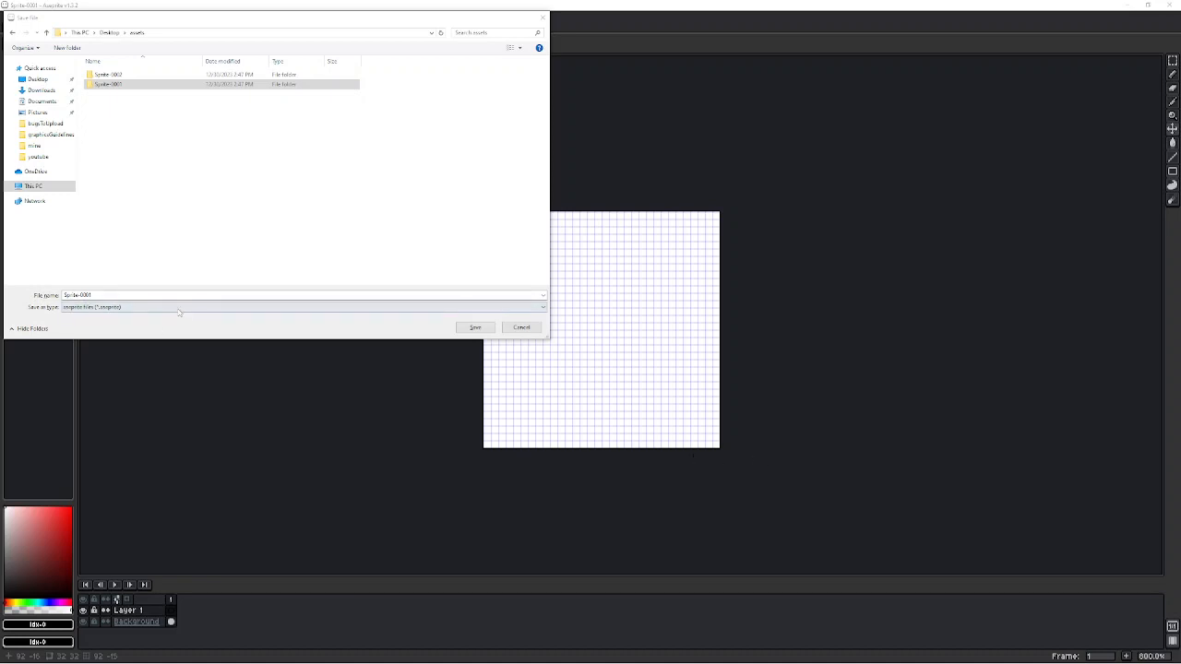
Show the 'Save as type' format list for Sprite-0001 in the save dialog
click(542, 307)
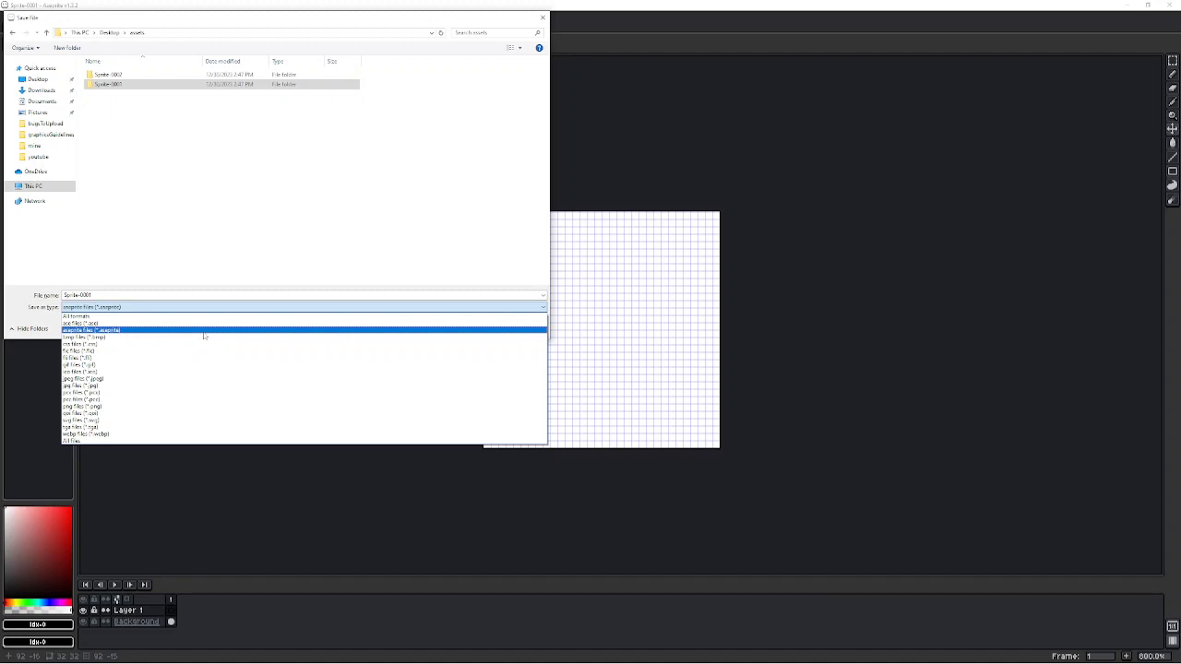
mouse_move(205, 334)
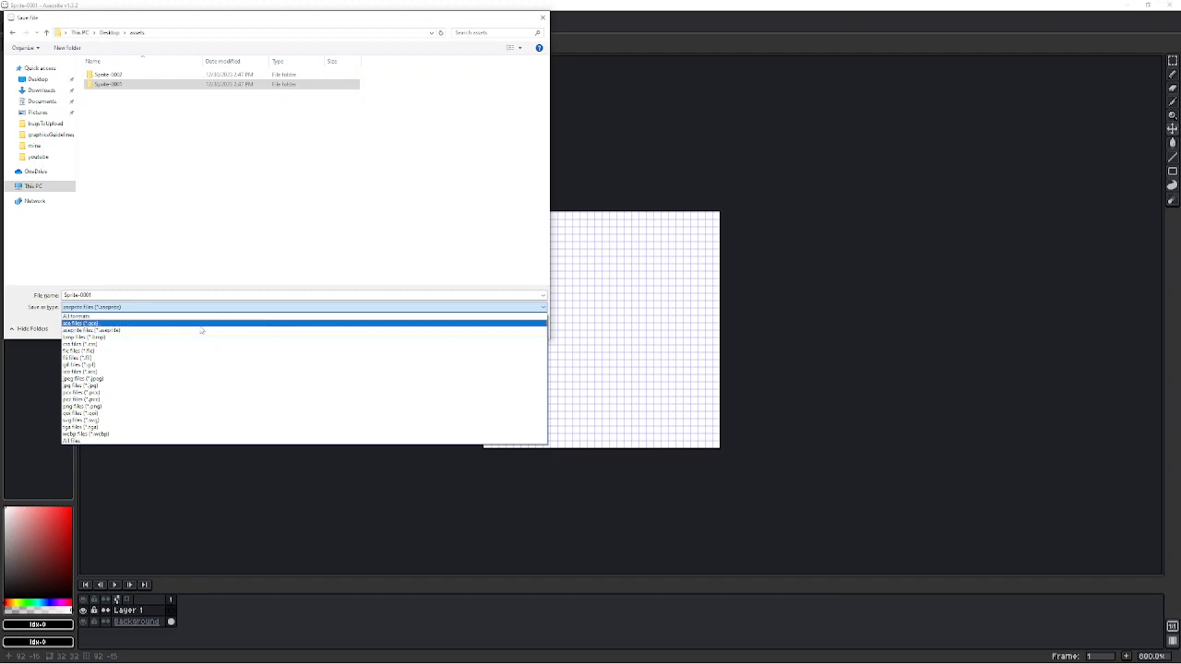
mouse_move(92, 329)
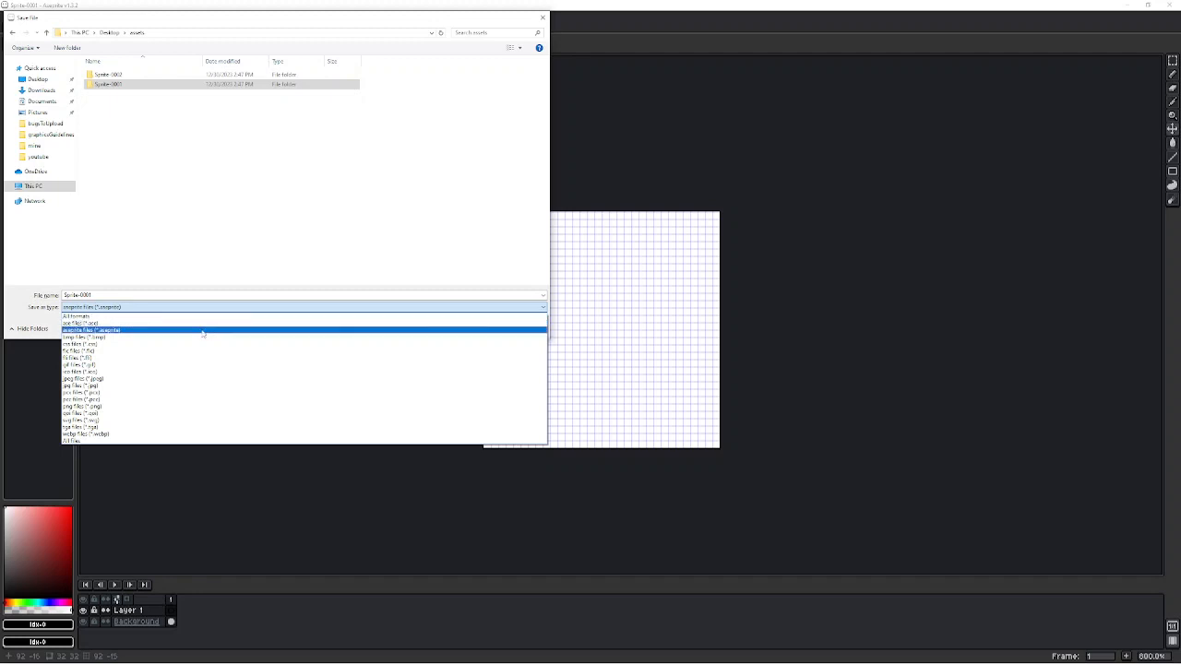
Keep the 'aseprite files (*.aseprite)' type and select the Sprite-0001 folder
click(92, 330)
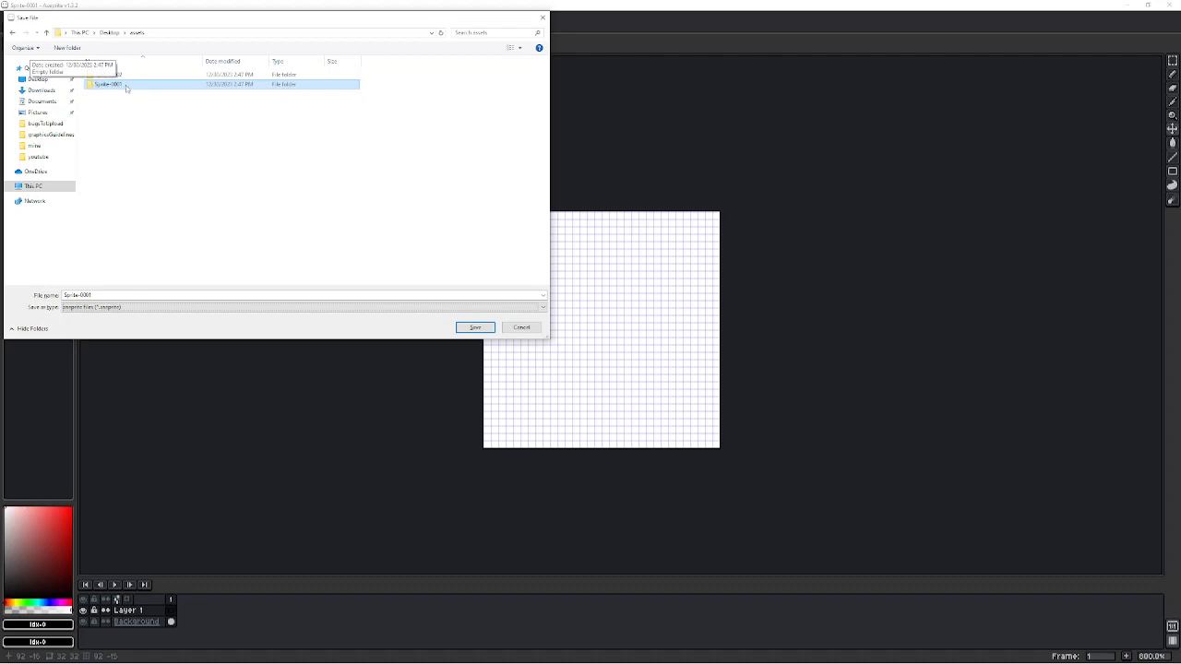
click(108, 75)
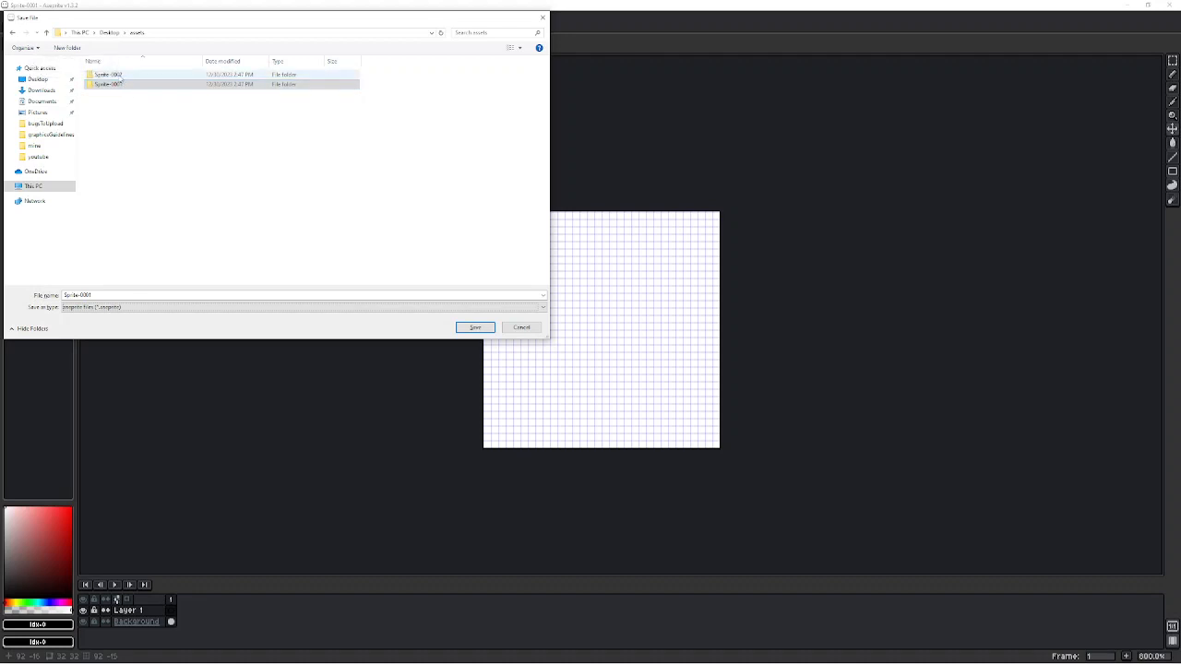
click(109, 84)
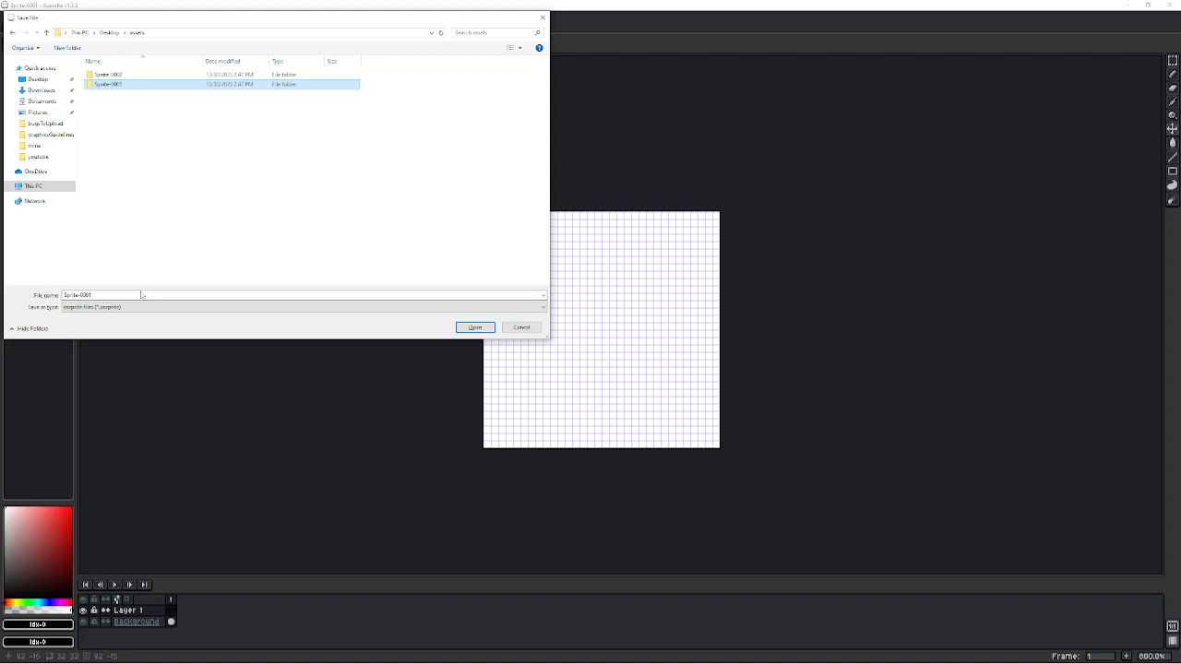
mouse_move(138, 292)
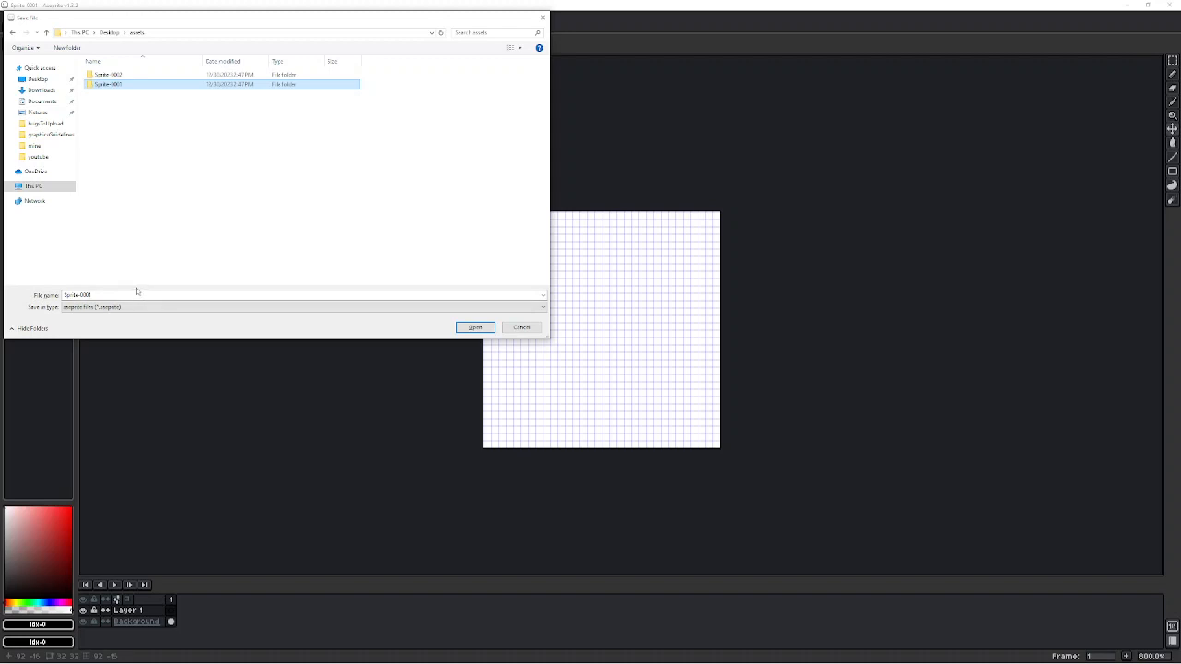
mouse_move(135, 289)
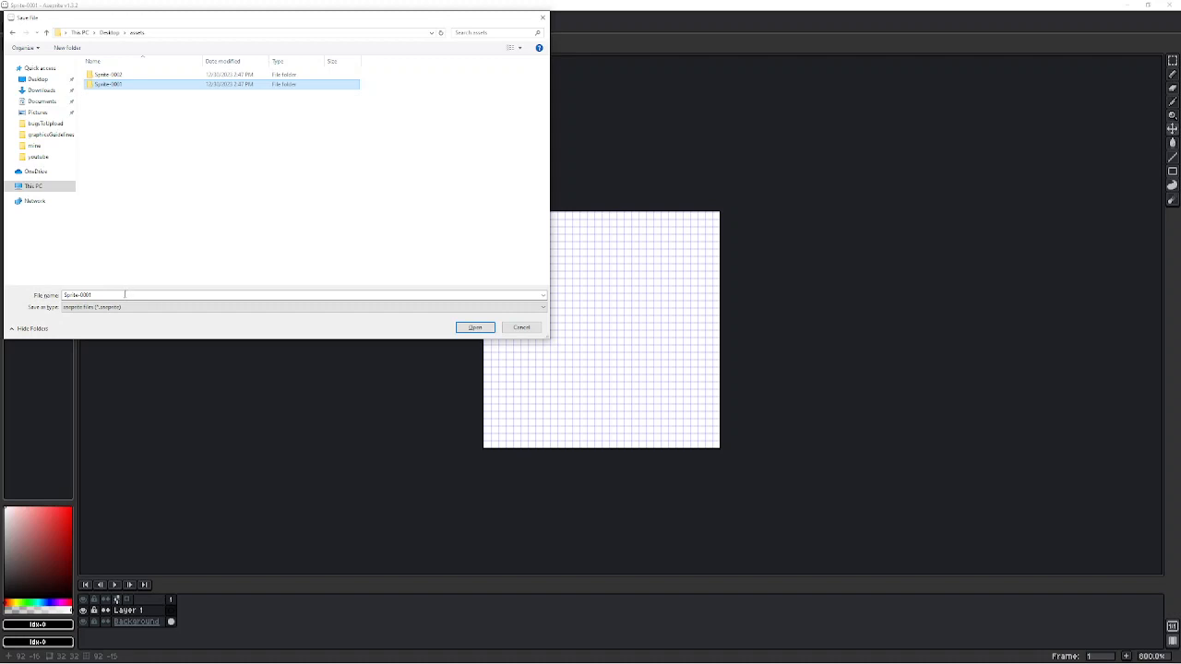
mouse_move(123, 295)
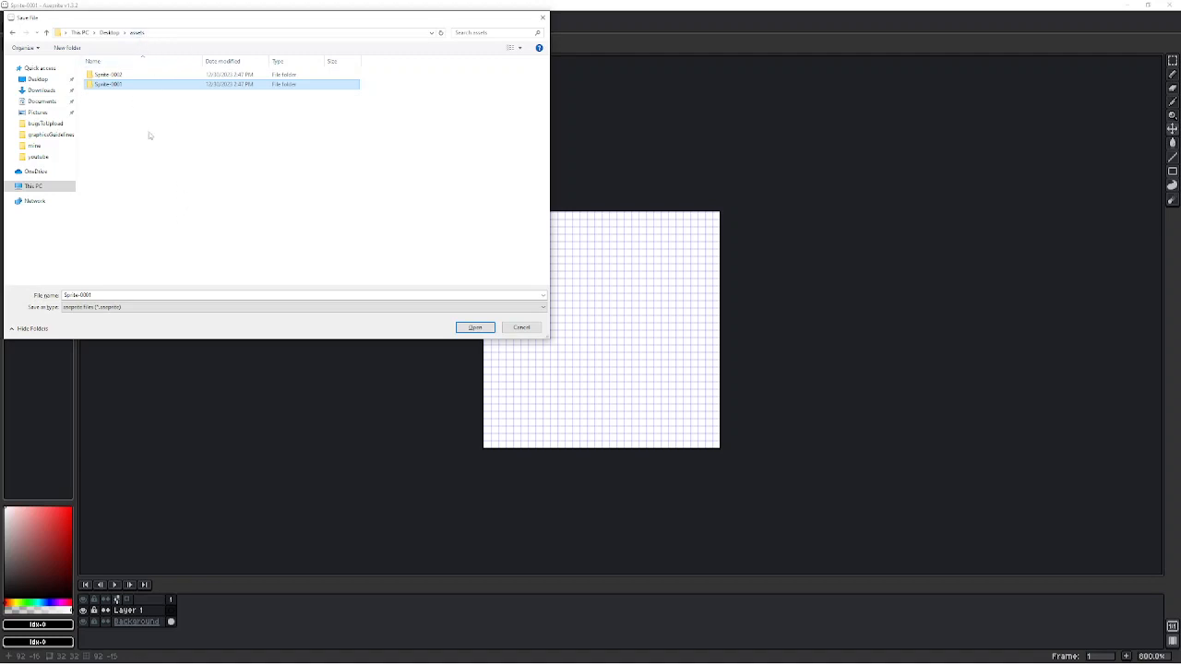
mouse_move(185, 151)
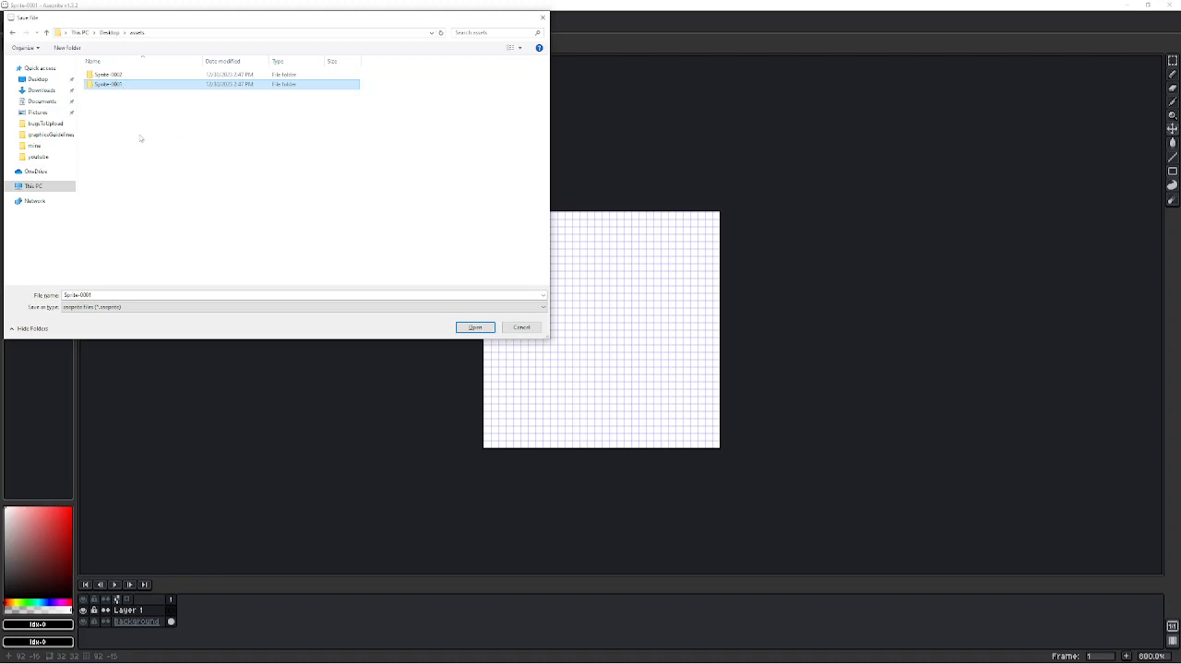
mouse_move(153, 150)
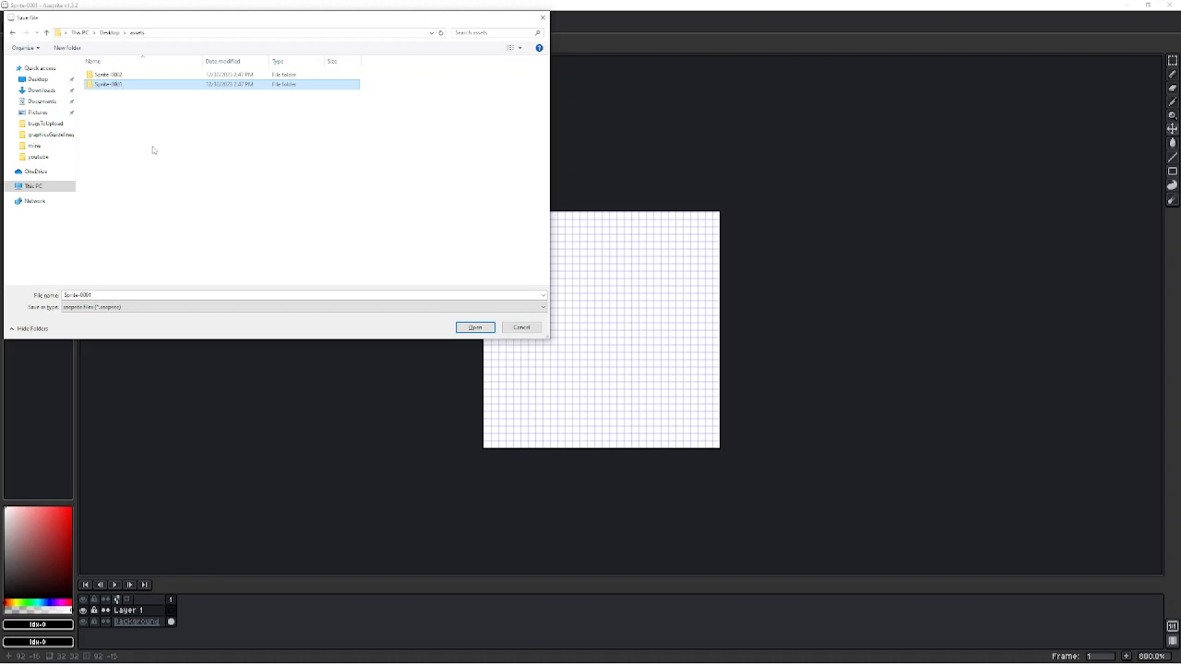
mouse_move(115, 98)
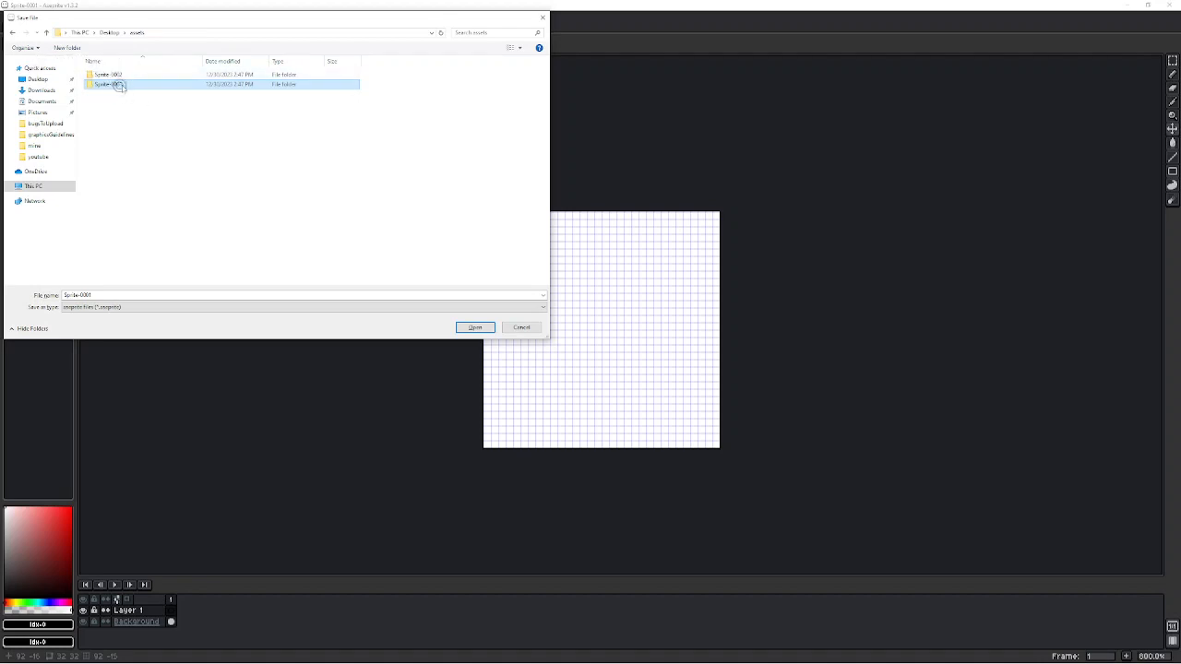
Save the blank sprite as Sprite-0001 inside the assets/Sprite-0001 folder
double_click(108, 84)
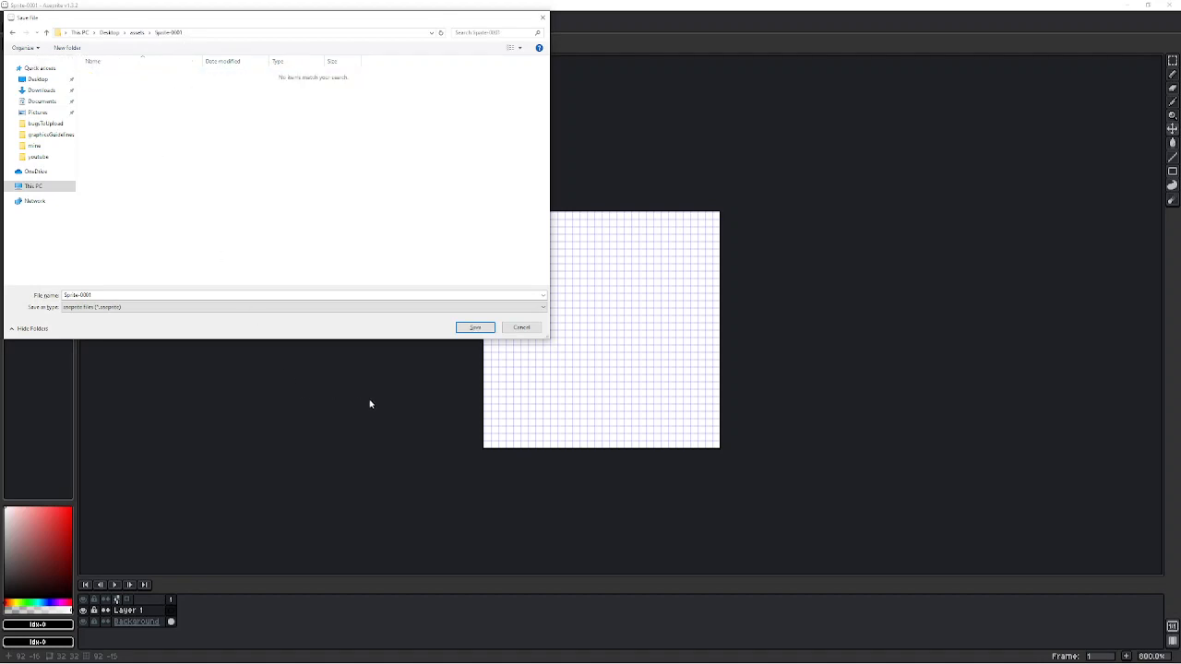
click(474, 327)
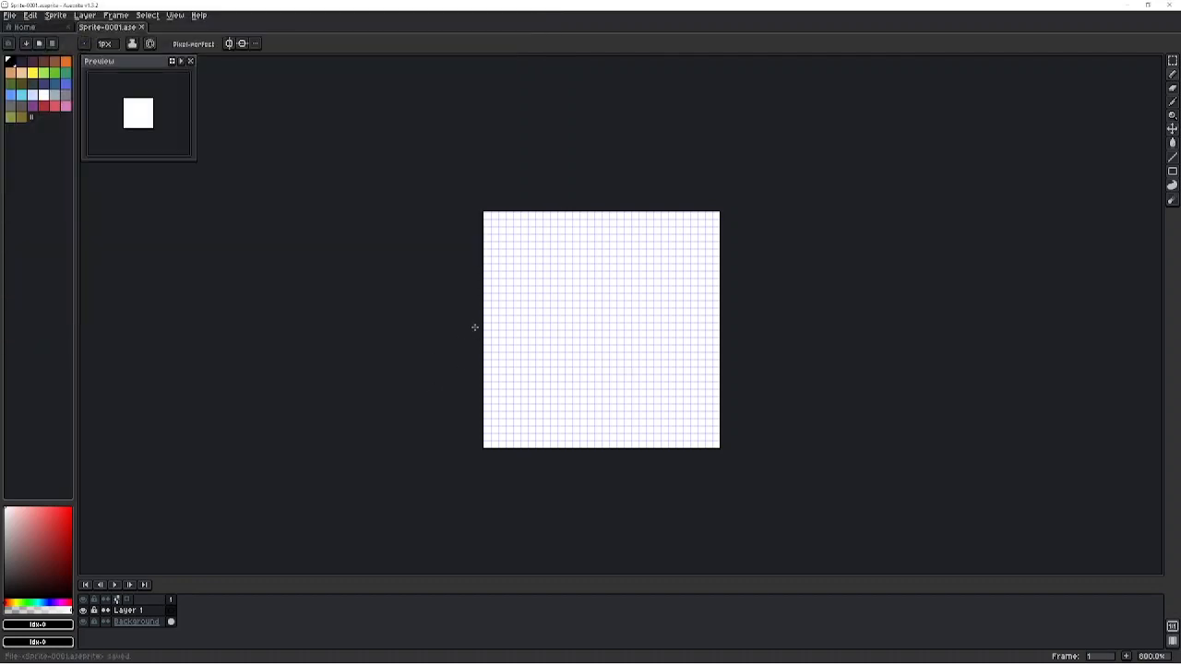
click(575, 333)
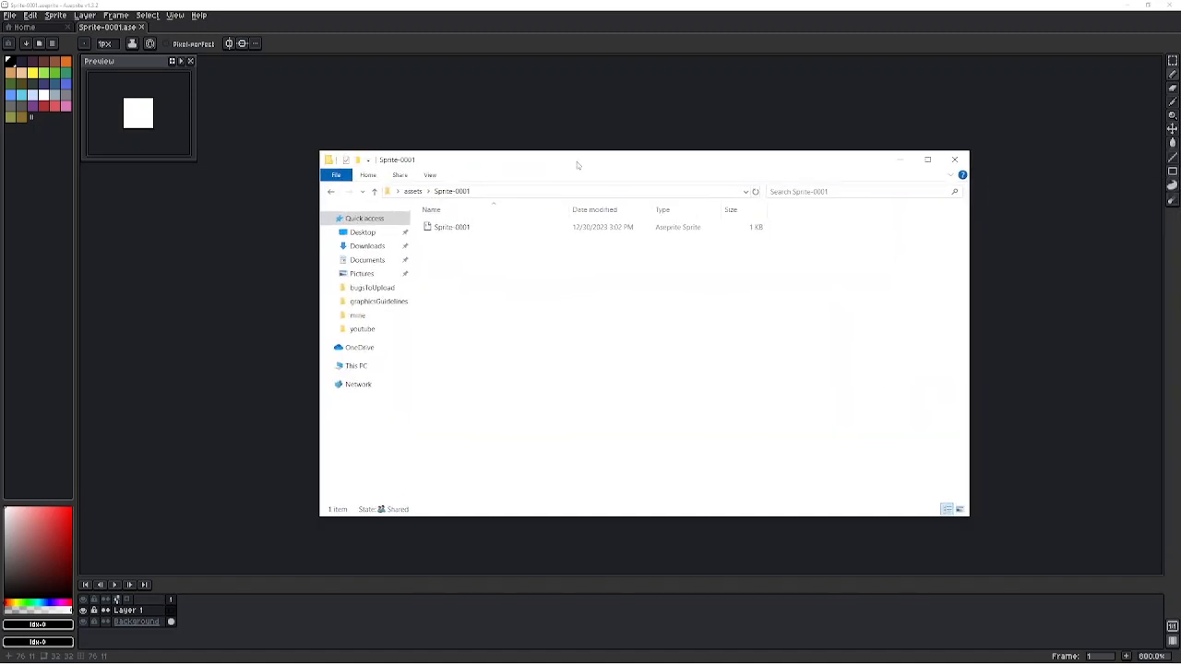
Check that the 1 KB Sprite-0001 Aseprite file is in assets/Sprite-0001
drag(579, 165, 600, 165)
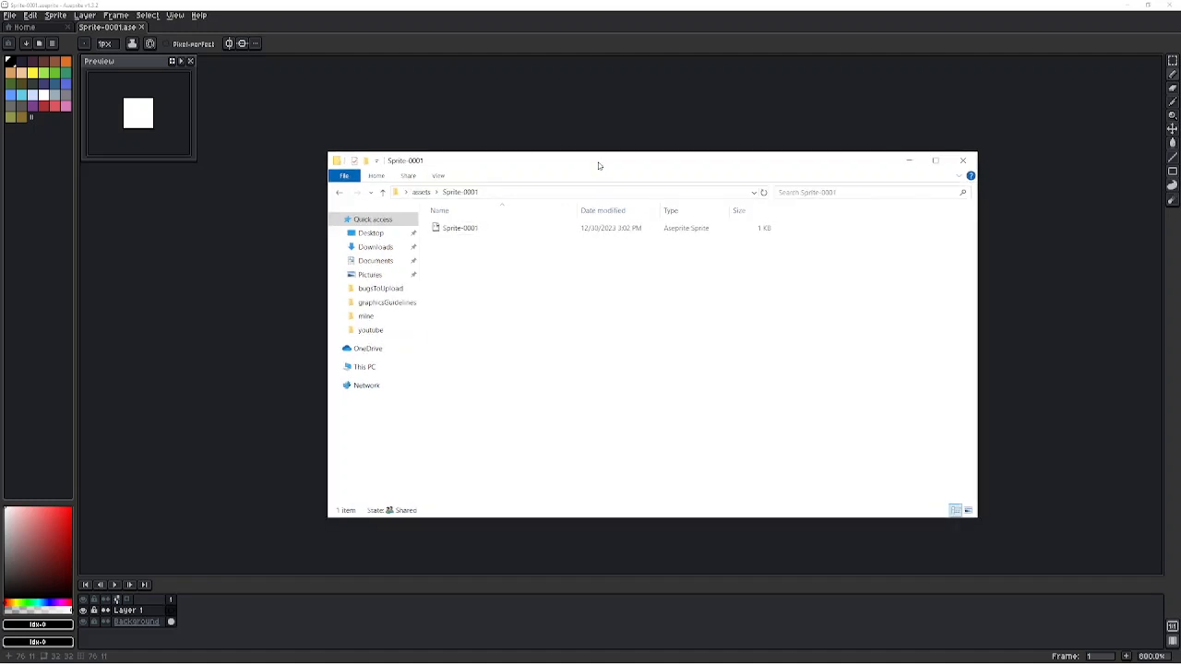
click(460, 228)
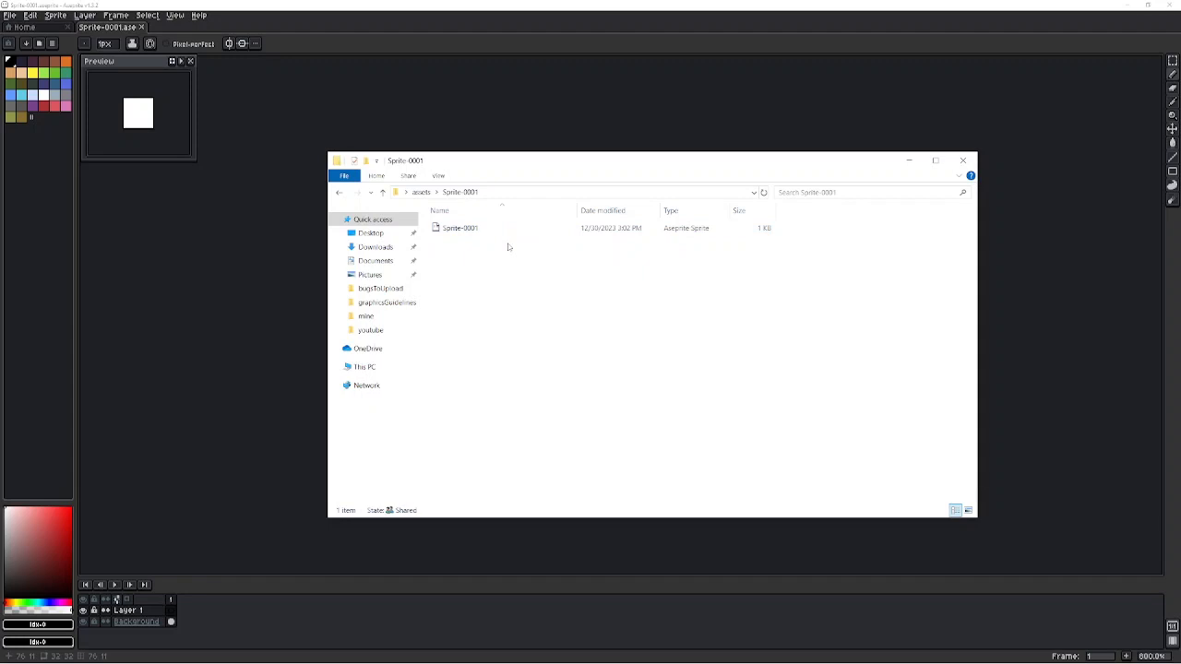
mouse_move(461, 228)
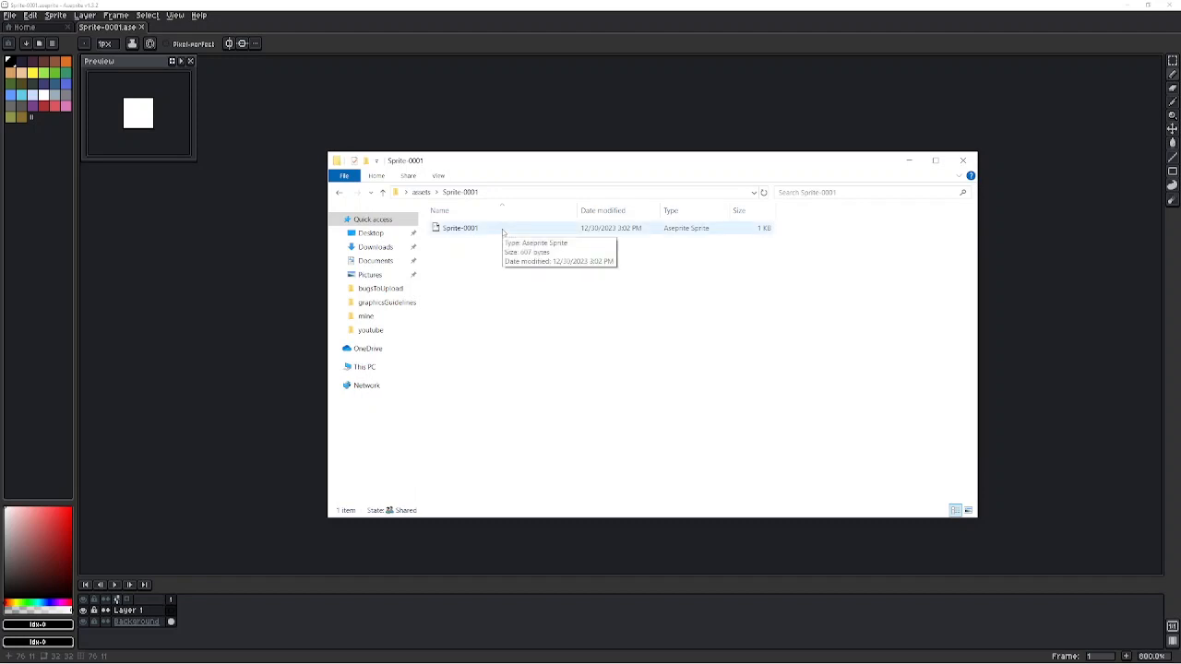
mouse_move(488, 242)
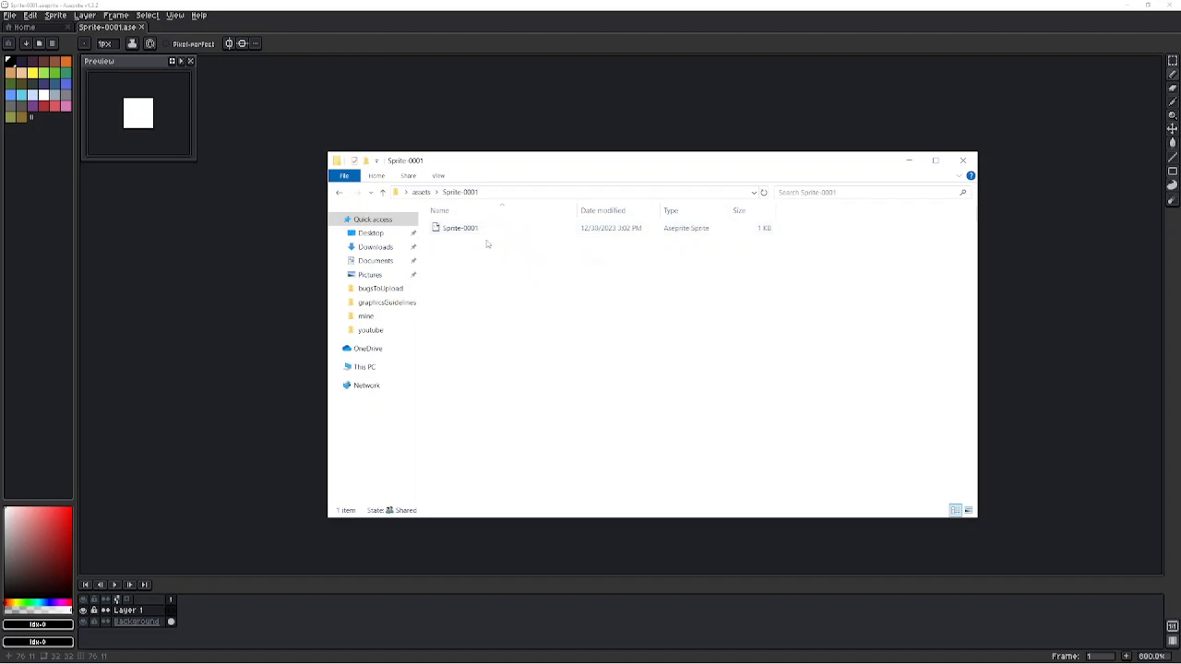
mouse_move(460, 228)
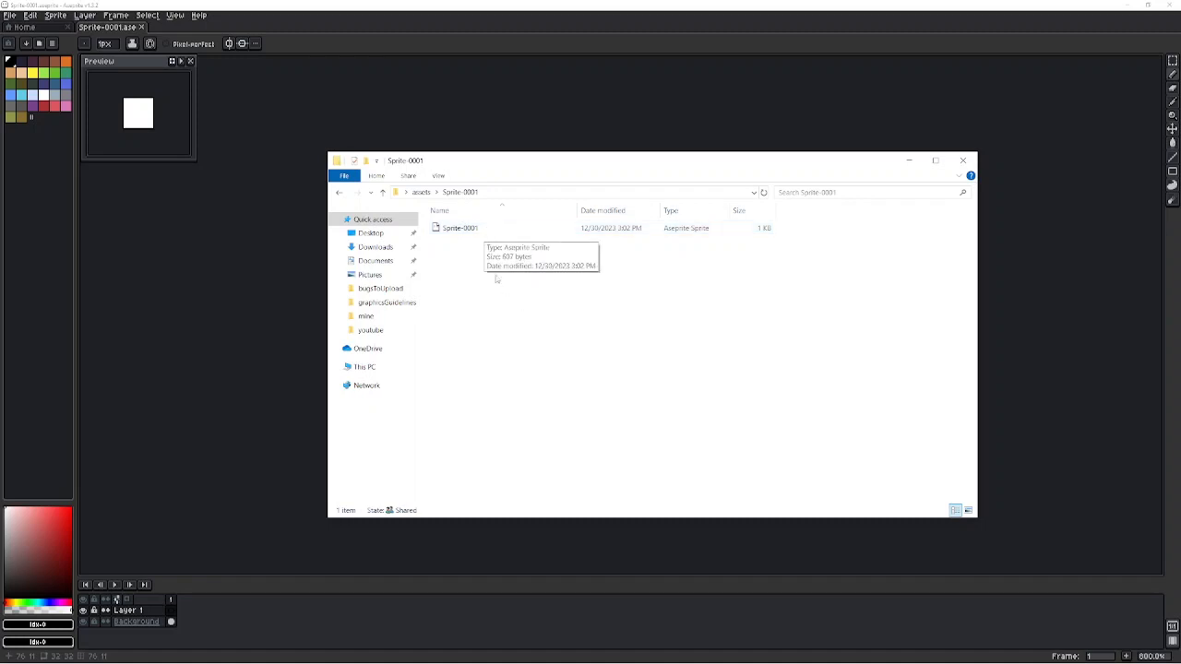
mouse_move(485, 281)
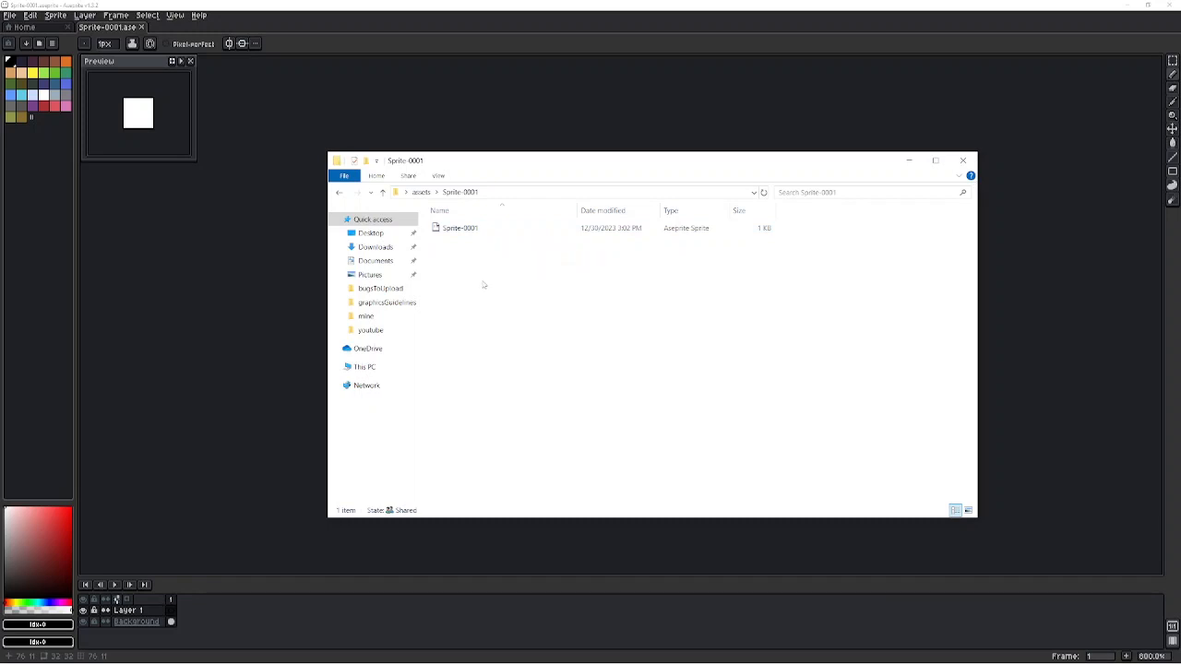
mouse_move(575, 282)
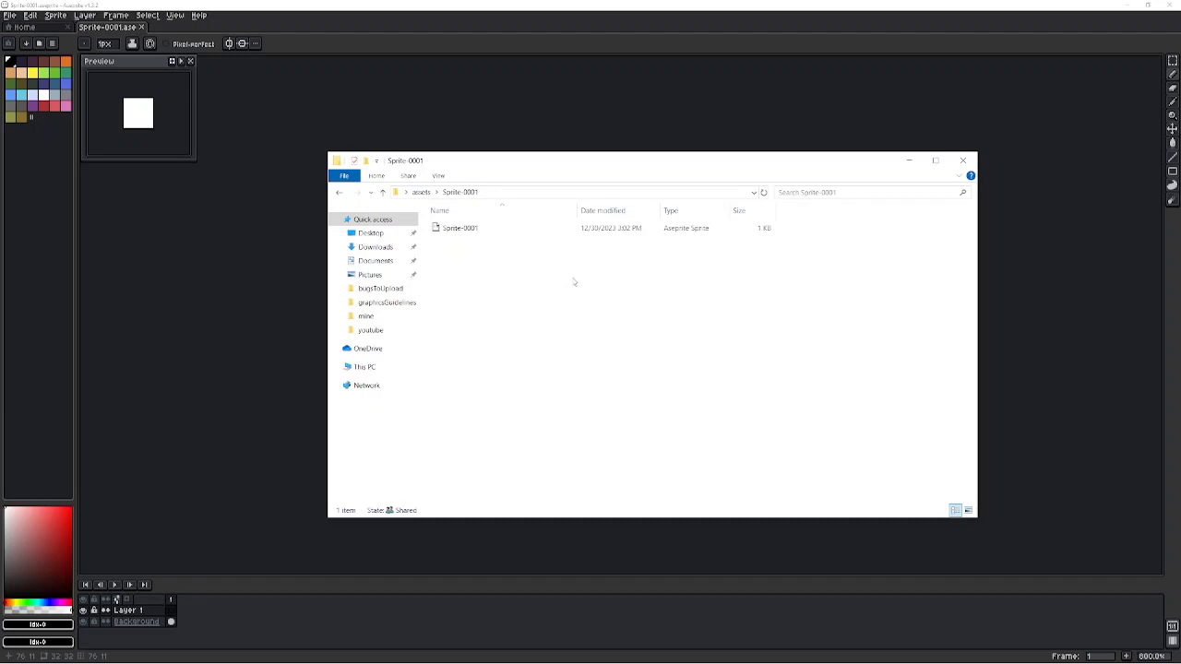
mouse_move(561, 277)
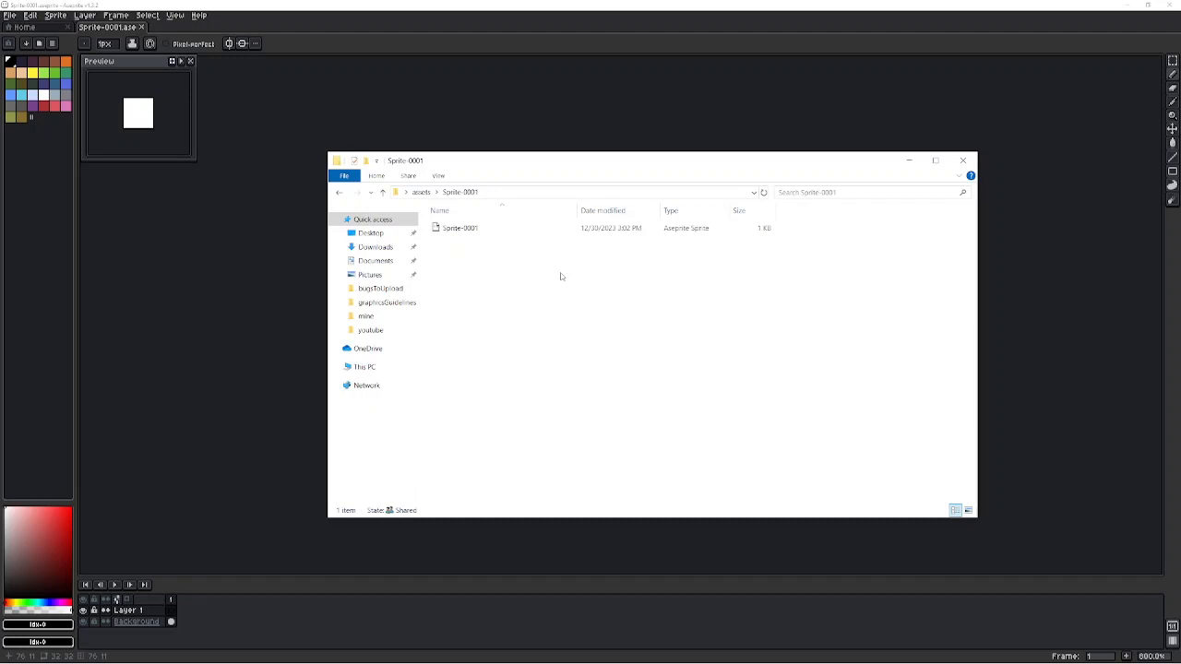
mouse_move(519, 257)
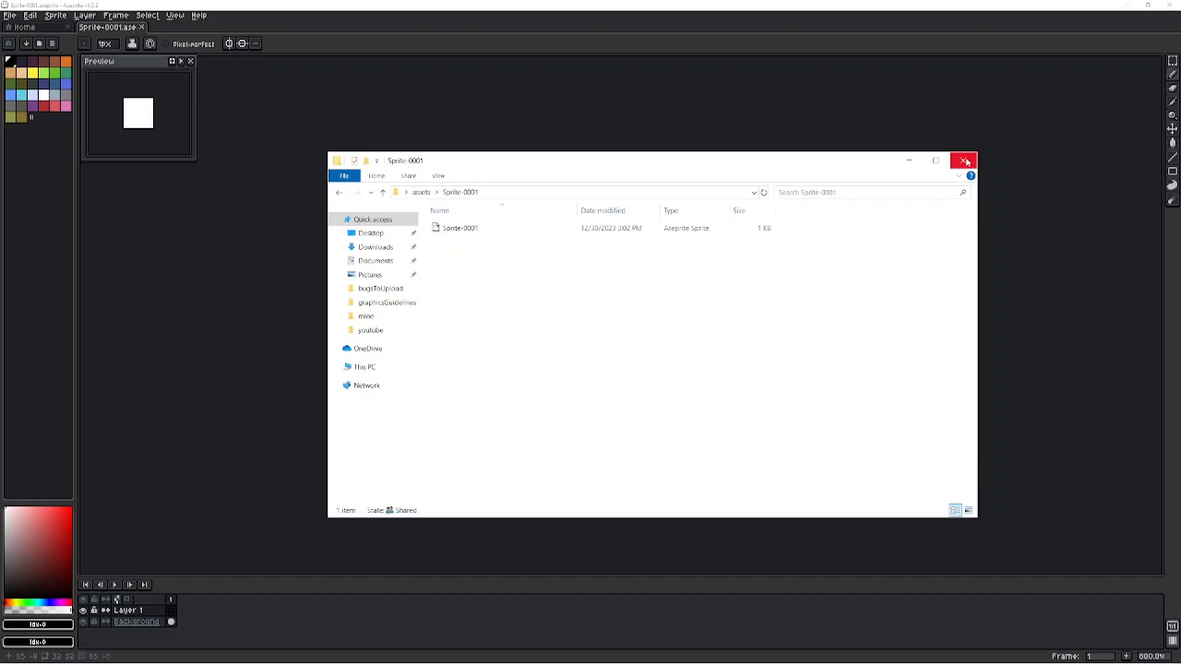
Close the File Explorer window to return to the desktop with the assets folder
click(963, 161)
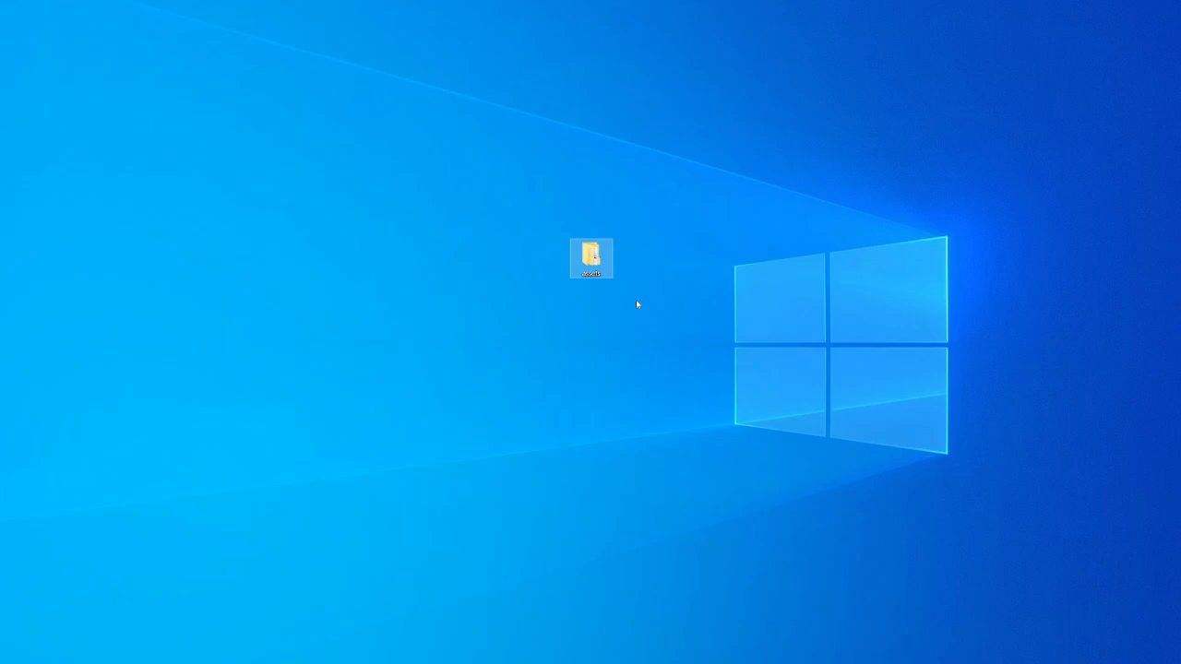
mouse_move(681, 241)
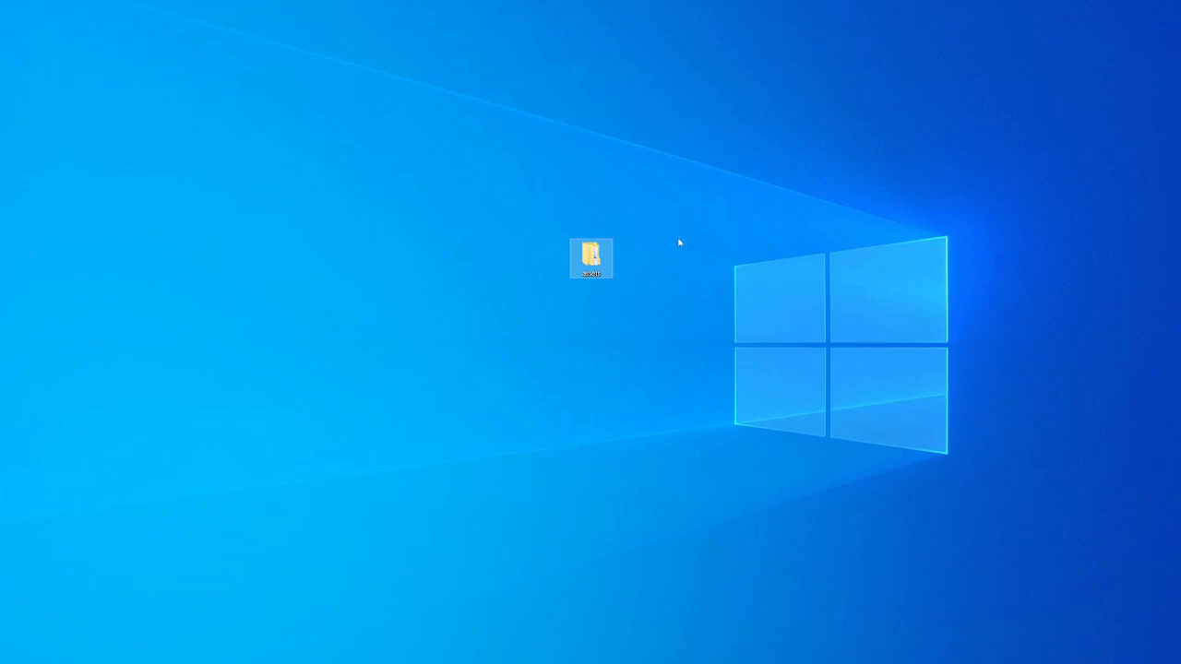
mouse_move(674, 251)
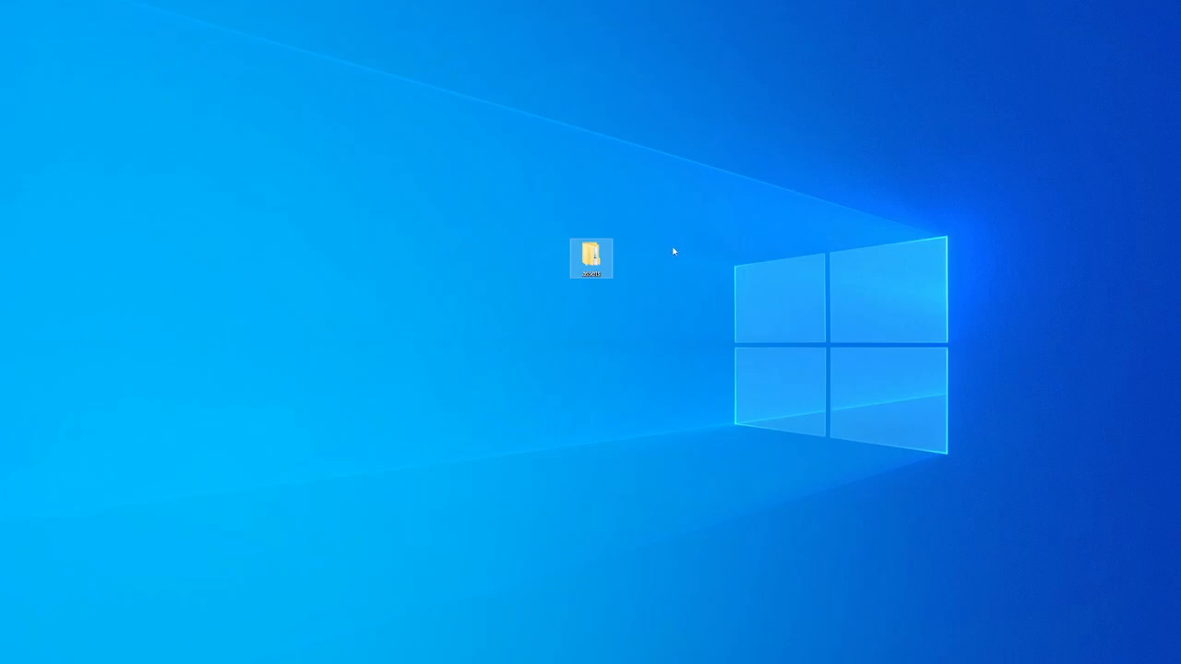
mouse_move(674, 255)
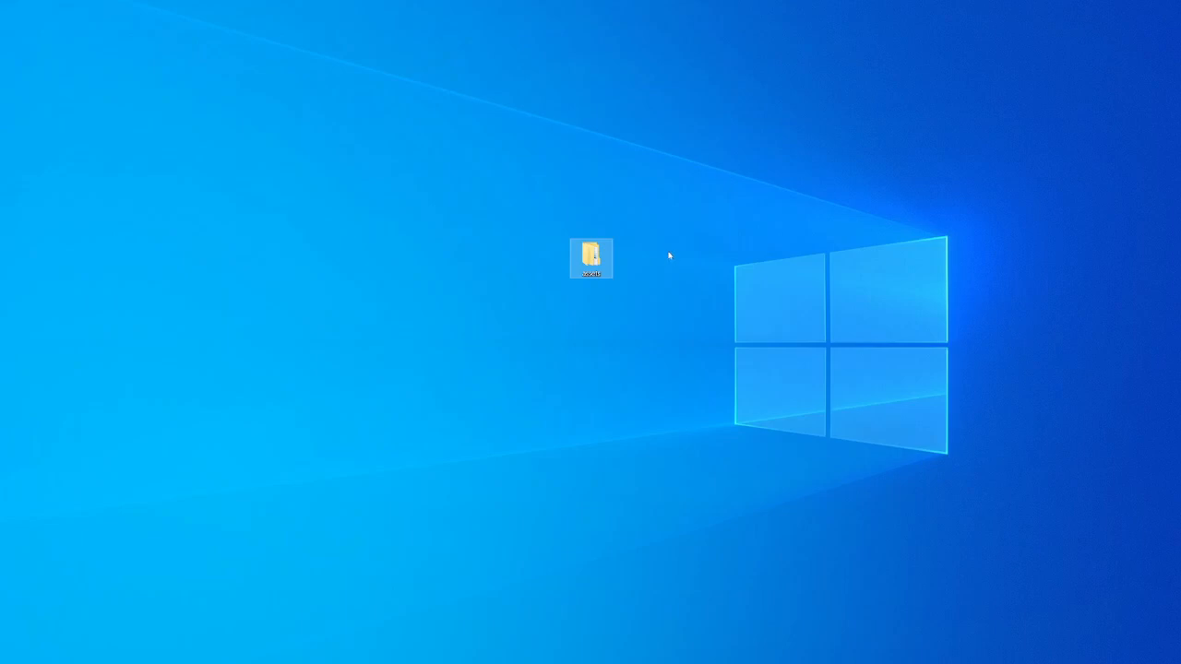
mouse_move(634, 231)
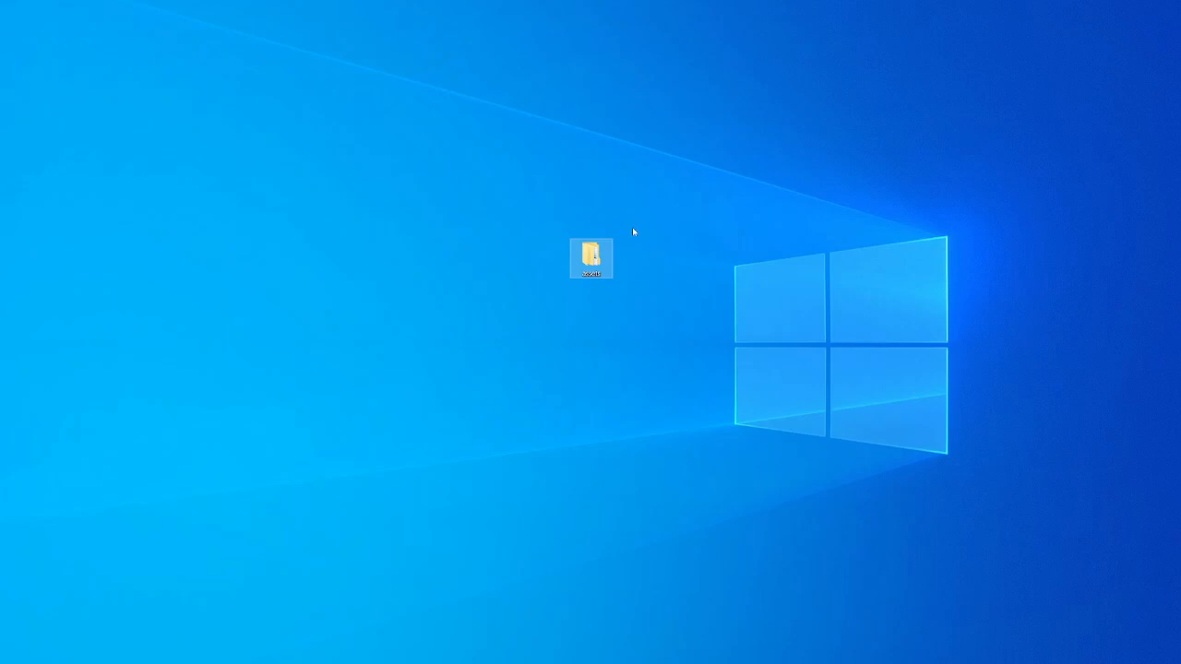
mouse_move(627, 254)
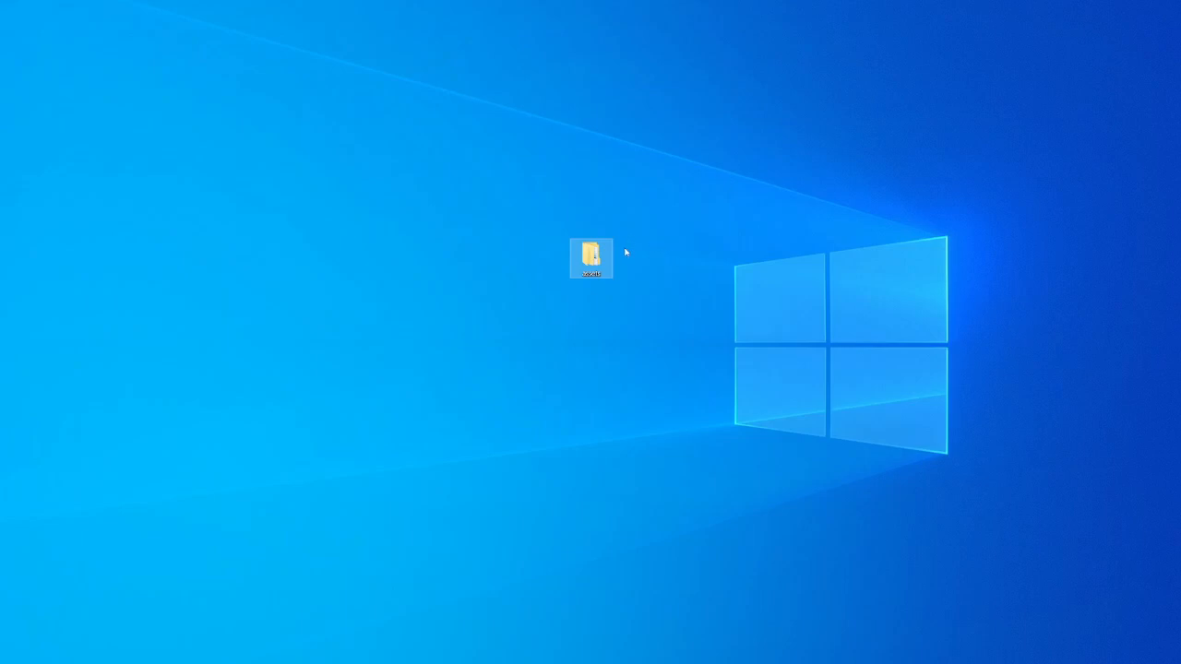
mouse_move(628, 247)
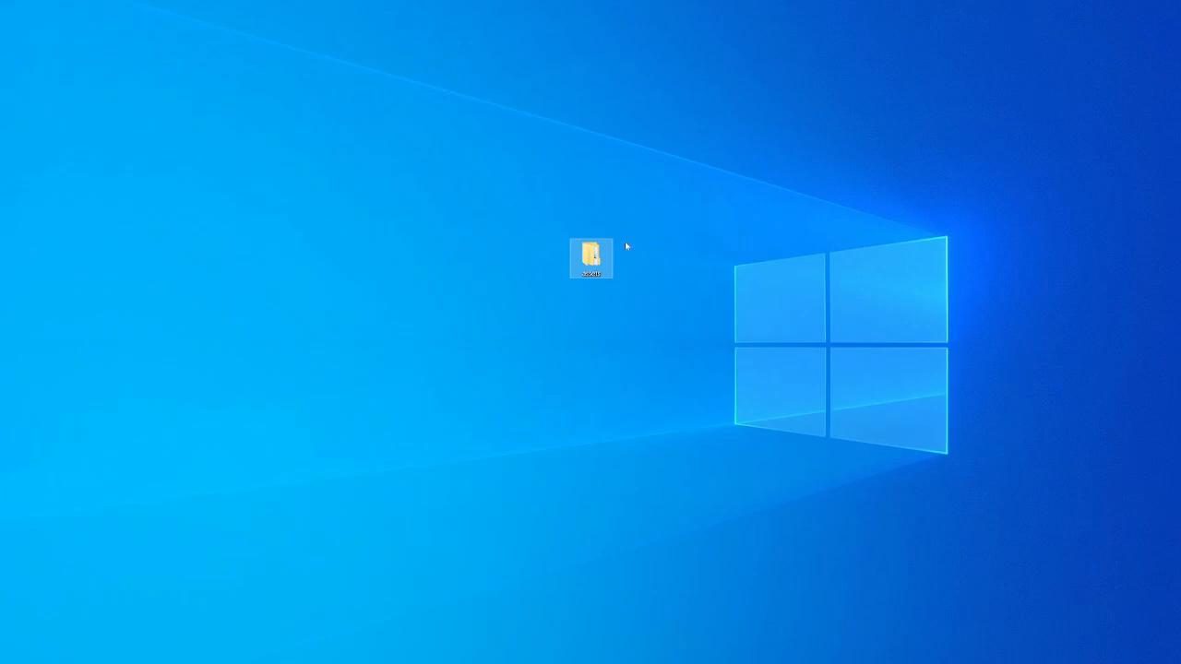
mouse_move(625, 251)
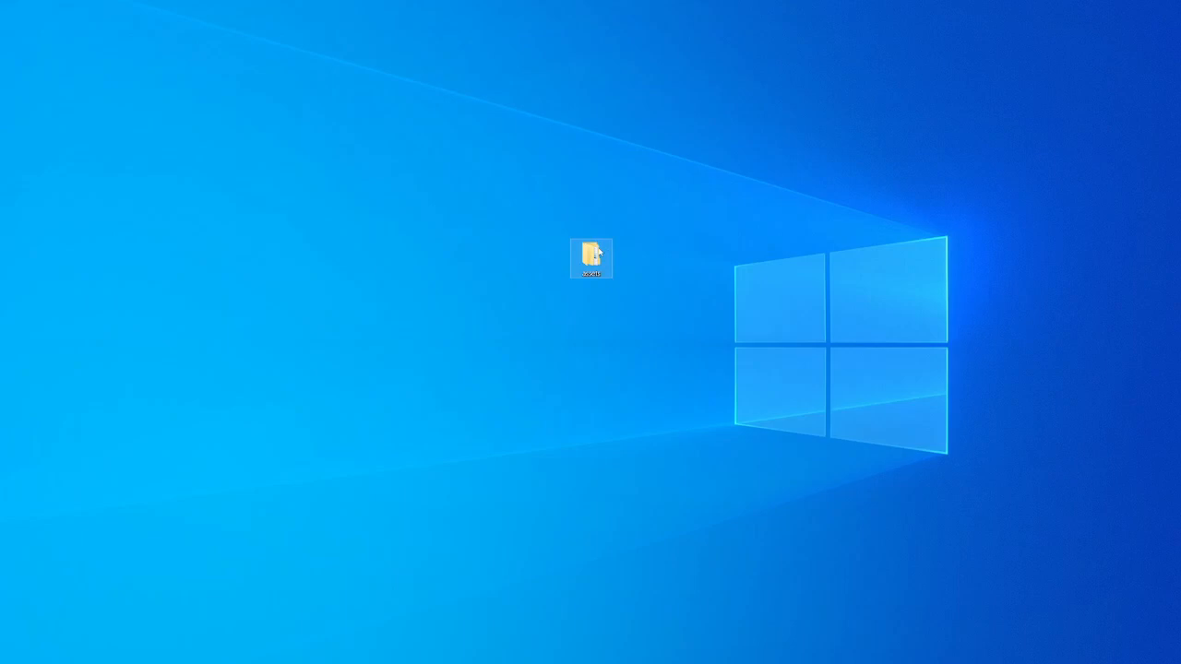
mouse_move(591, 251)
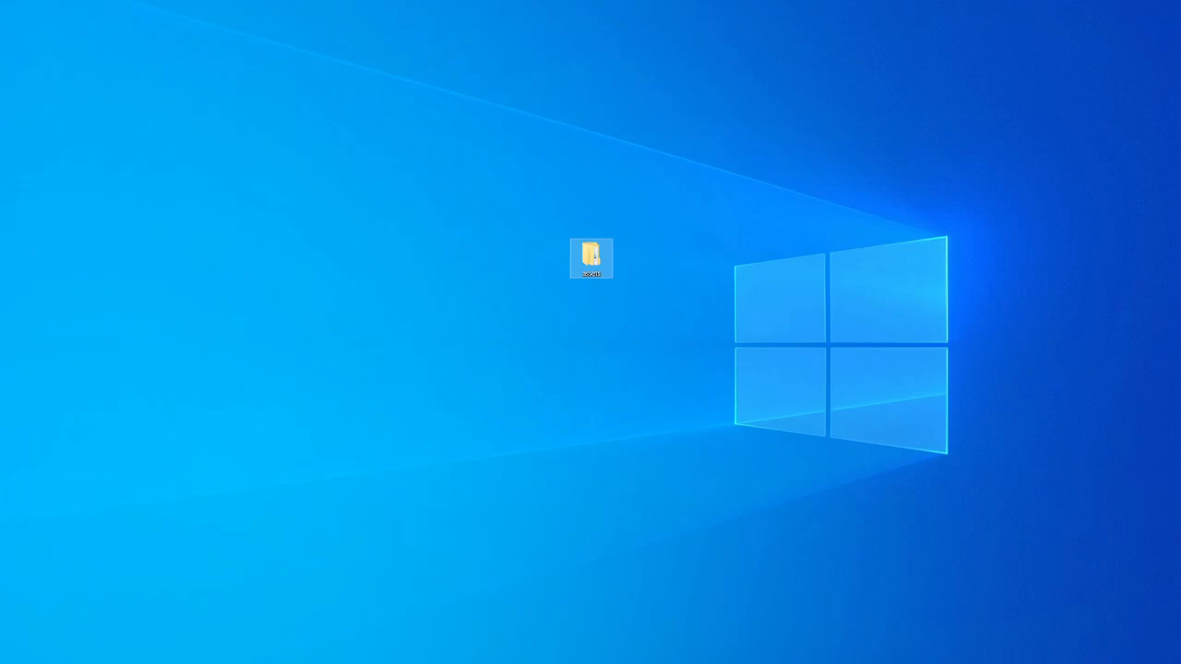
mouse_move(655, 195)
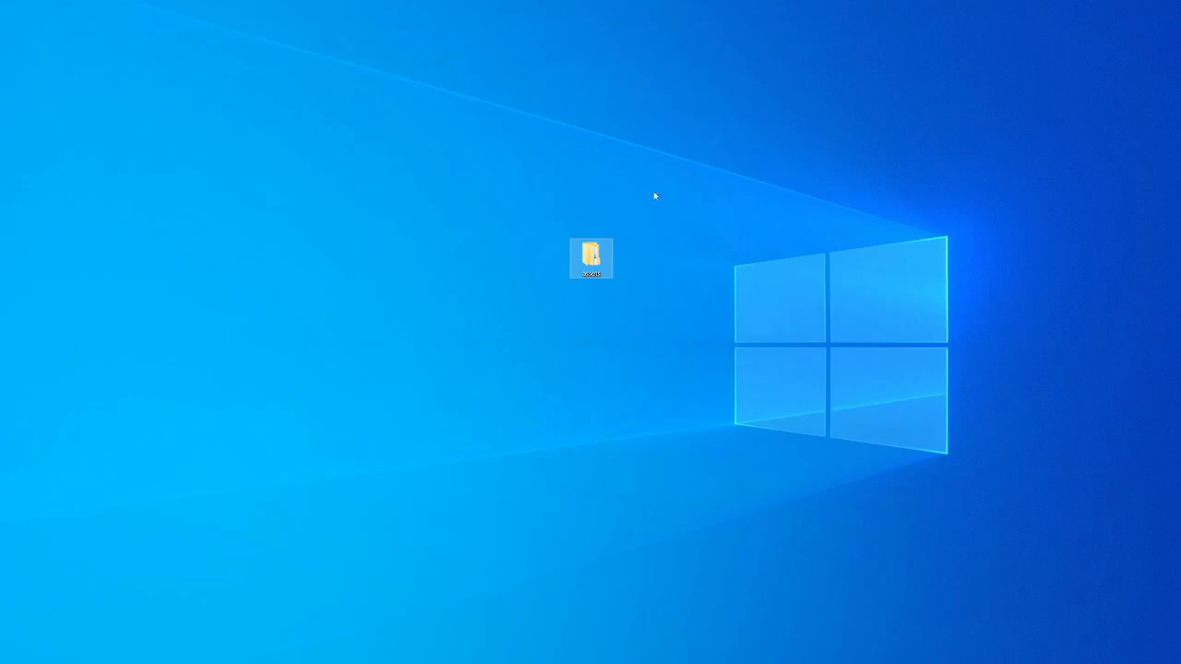
mouse_move(591, 256)
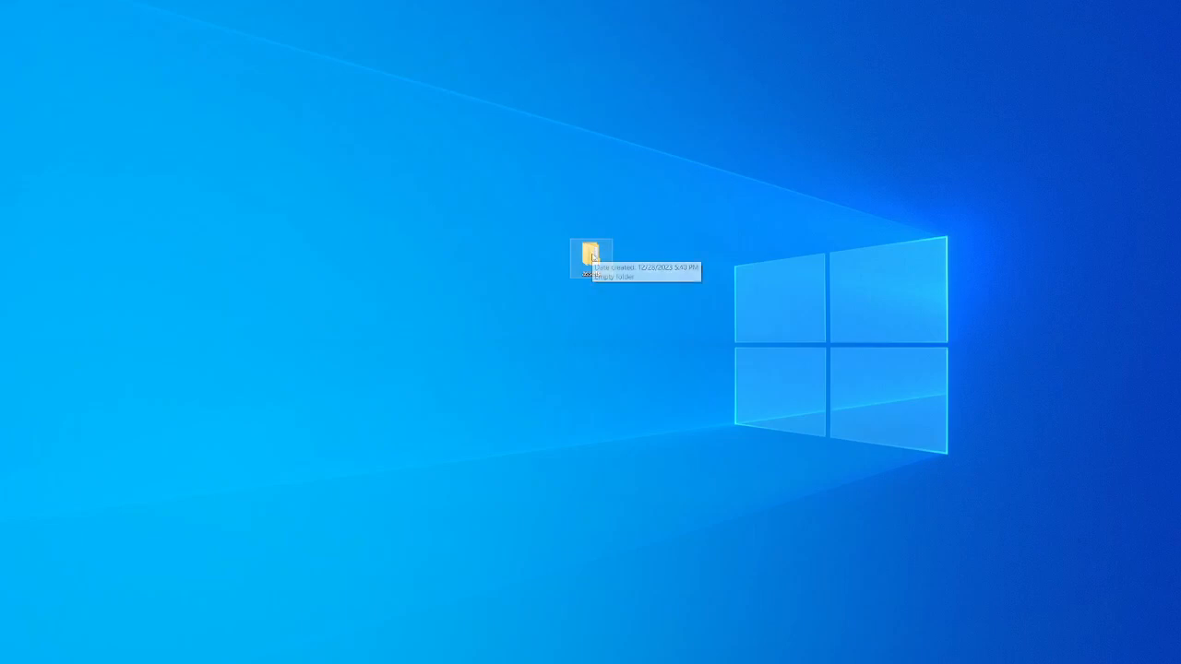
Open assets > Sprite-0001 and launch the Sprite-0001 .aseprite file in Aseprite
double_click(589, 256)
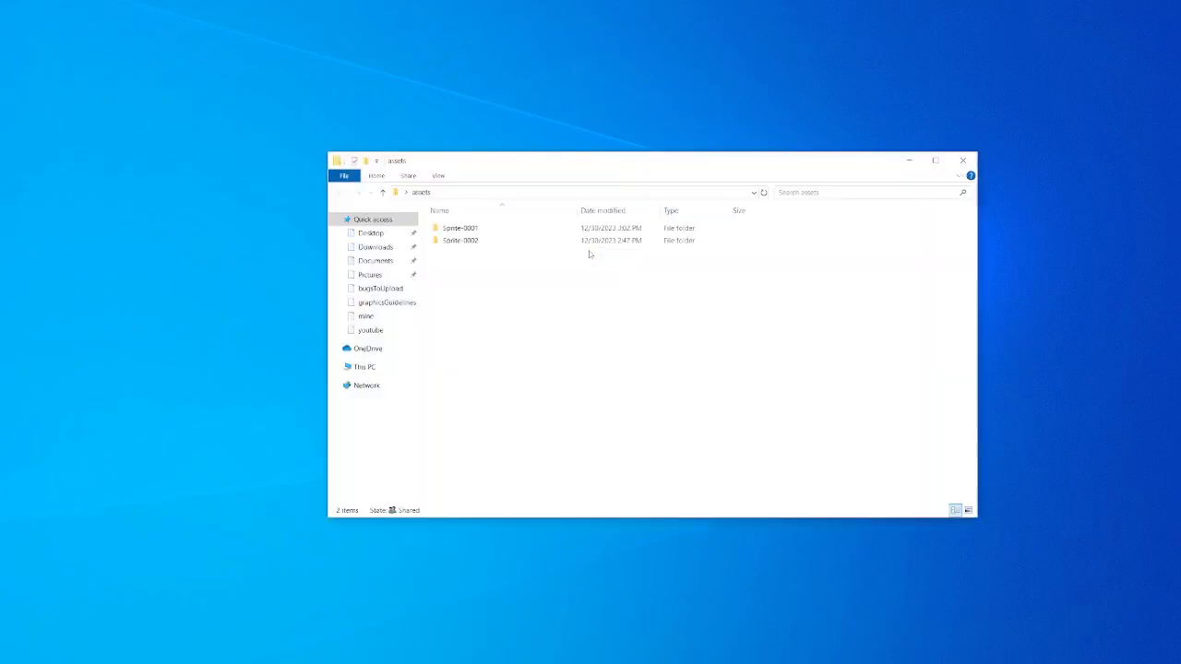
click(460, 240)
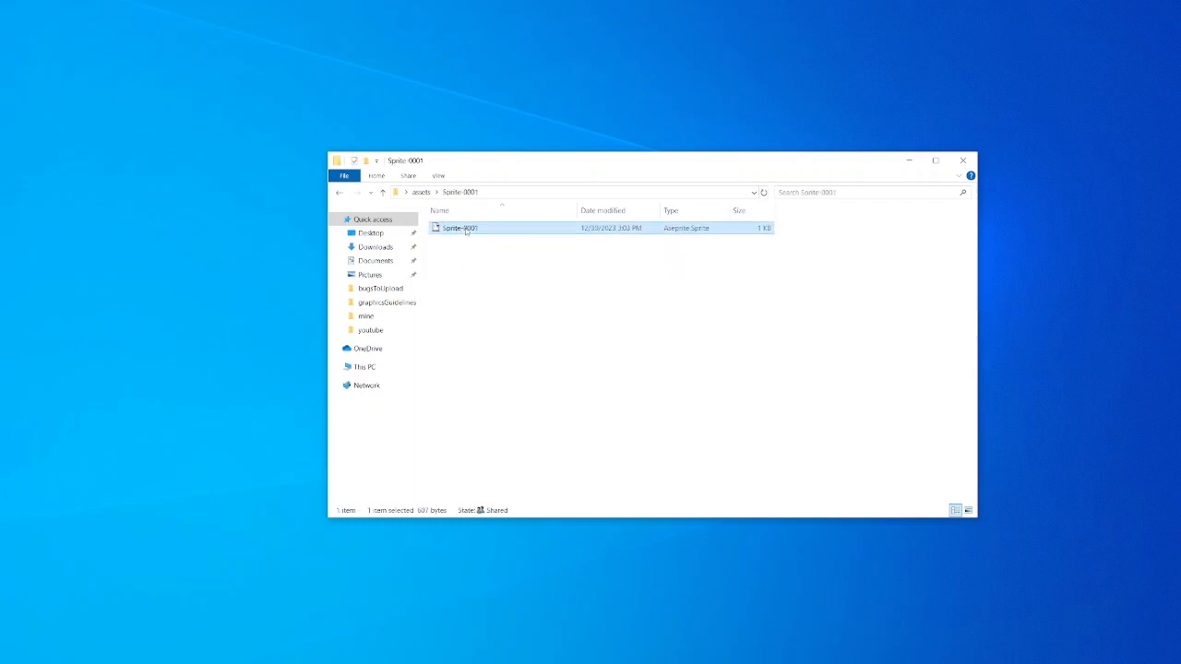
double_click(461, 228)
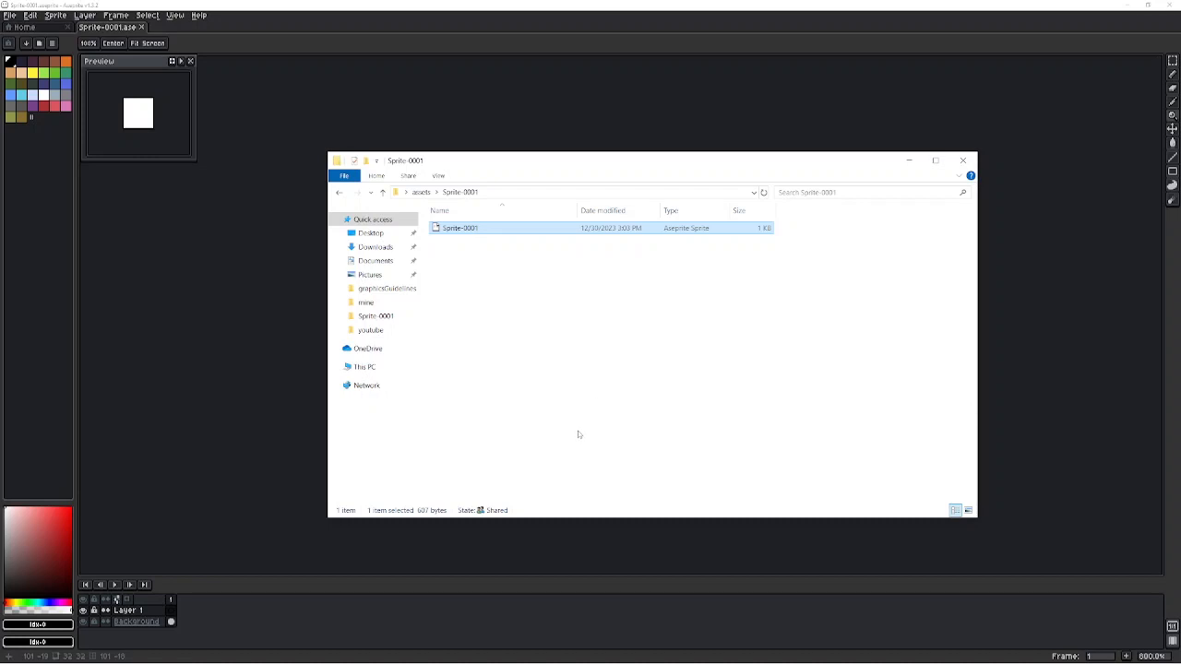
mouse_move(576, 438)
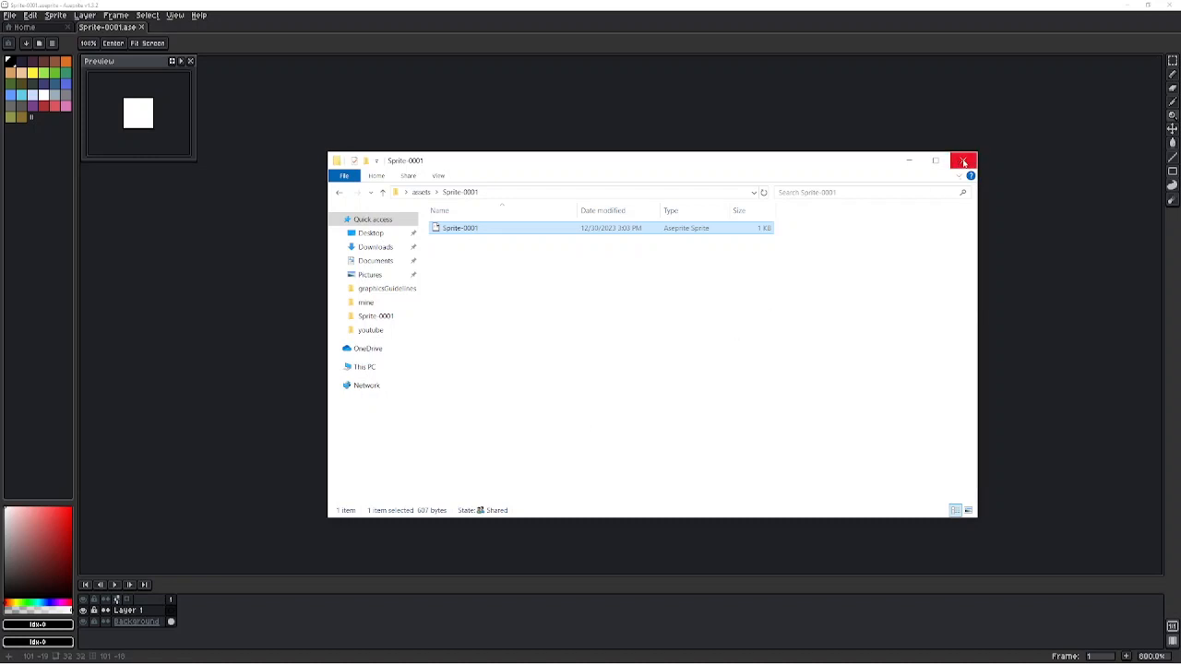
Close File Explorer to reveal the Sprite-0001 circle drawing in Aseprite
click(963, 159)
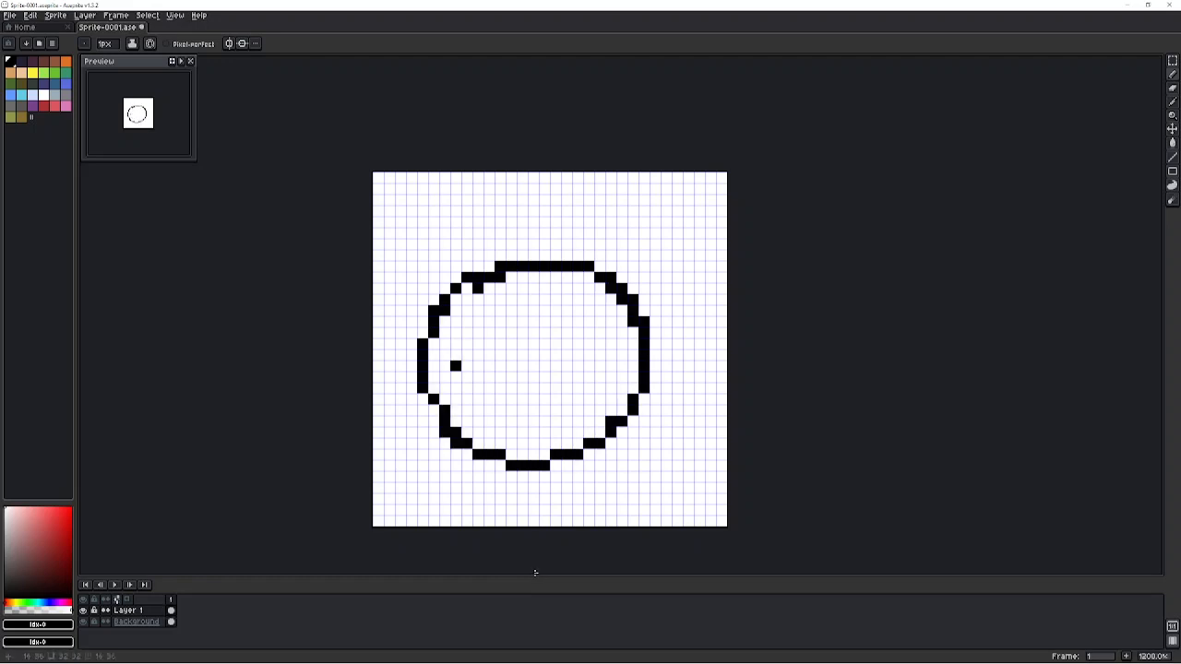
Export the sprite as Sprite-0001.png, accepting the layers-lost warning
click(10, 15)
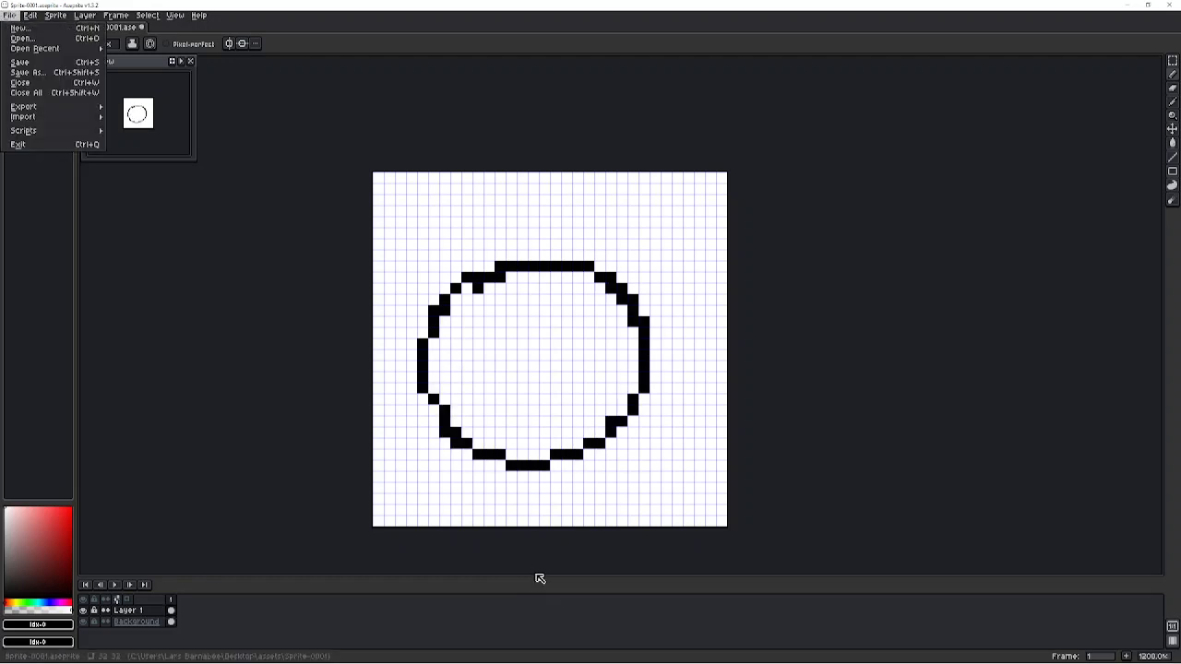
click(24, 106)
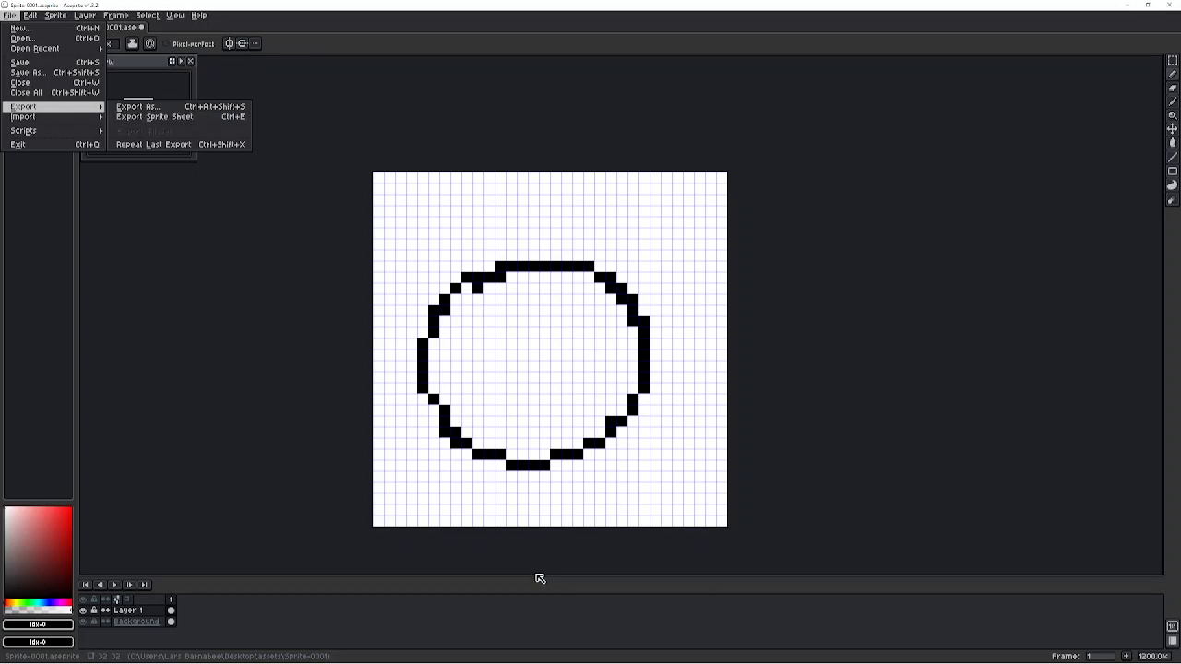
mouse_move(136, 107)
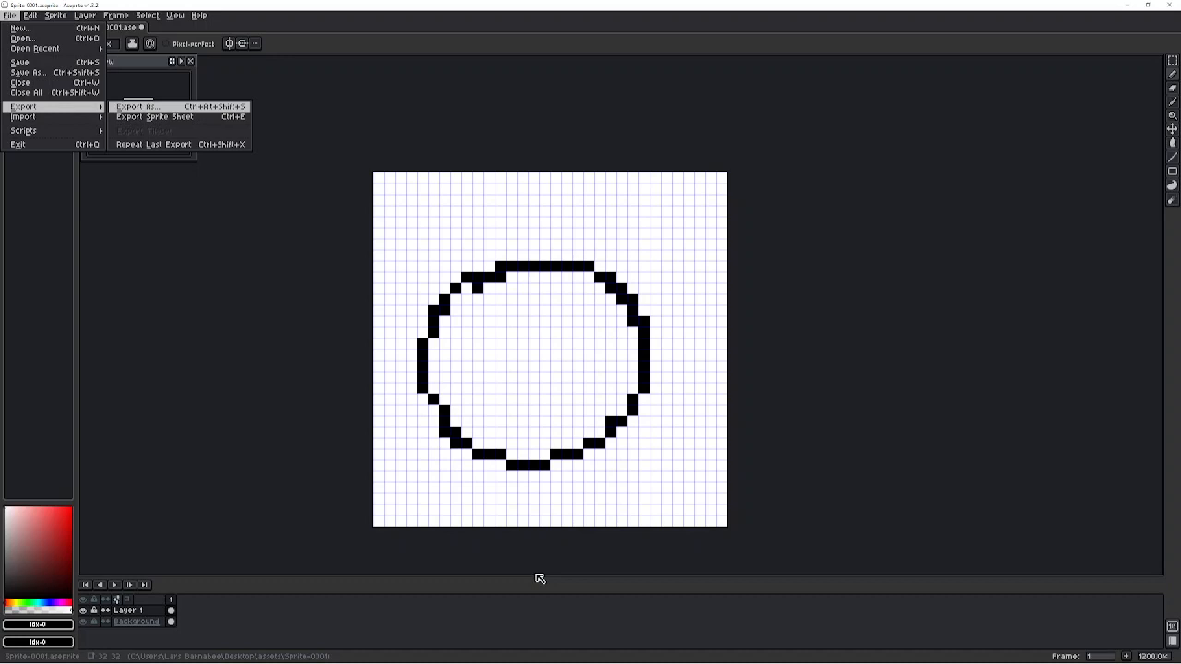
click(134, 107)
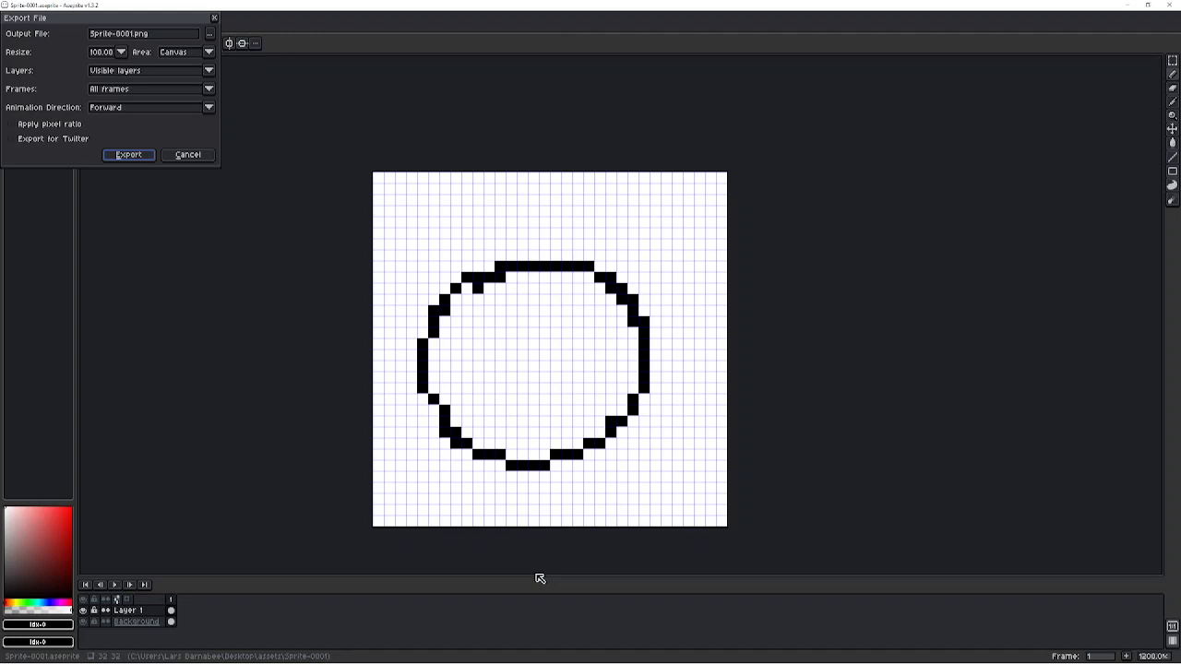
click(128, 154)
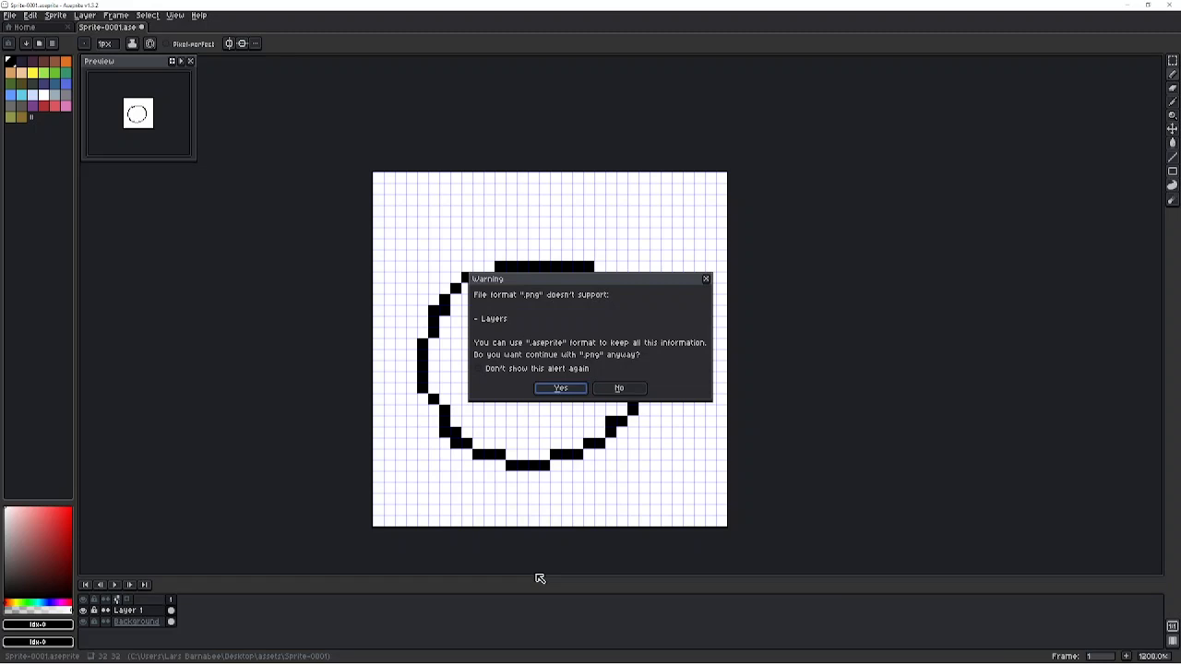
click(560, 388)
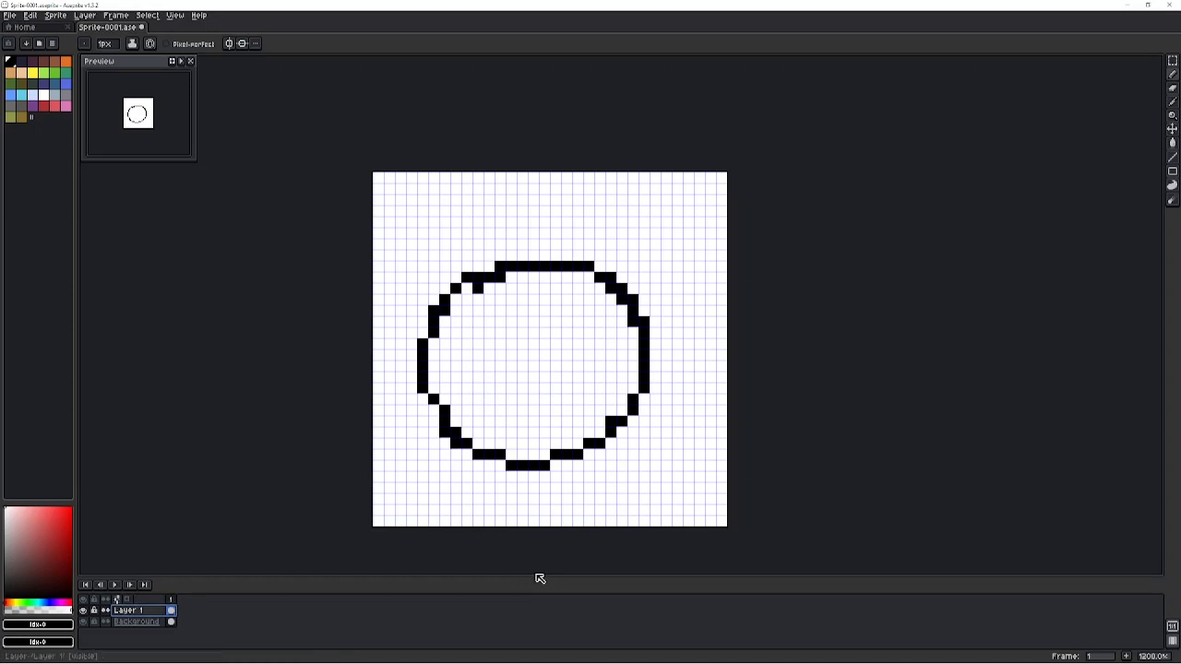
Re-export the PNG with Frames set to Selected frames, accepting the warning again
click(9, 15)
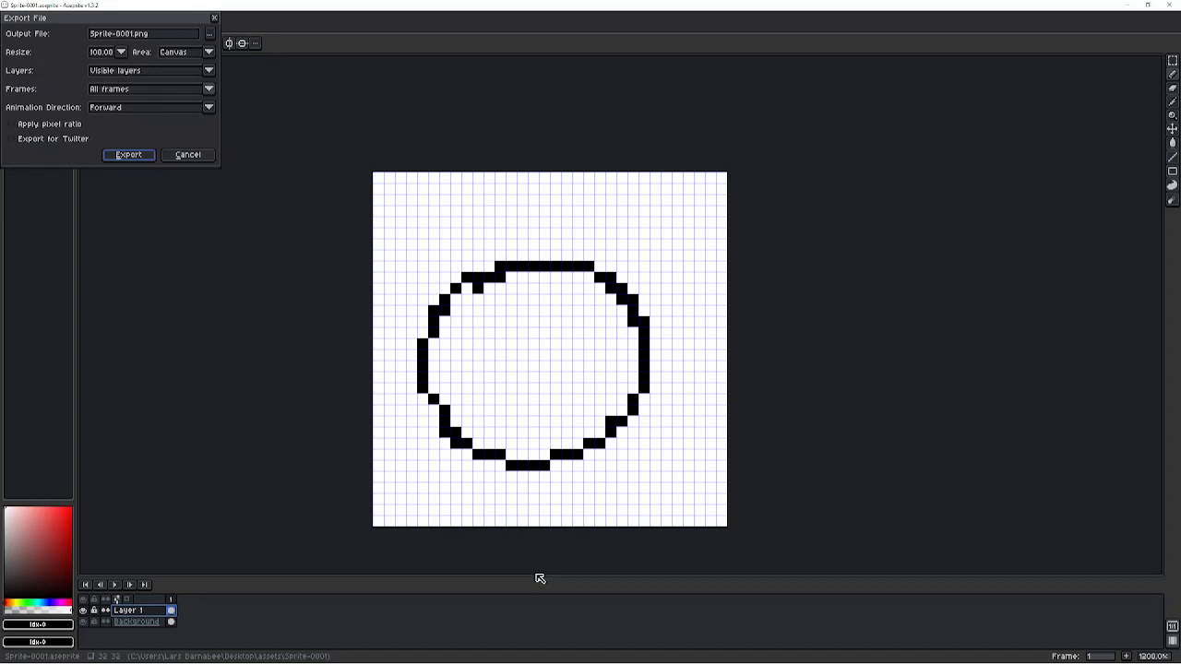
click(148, 89)
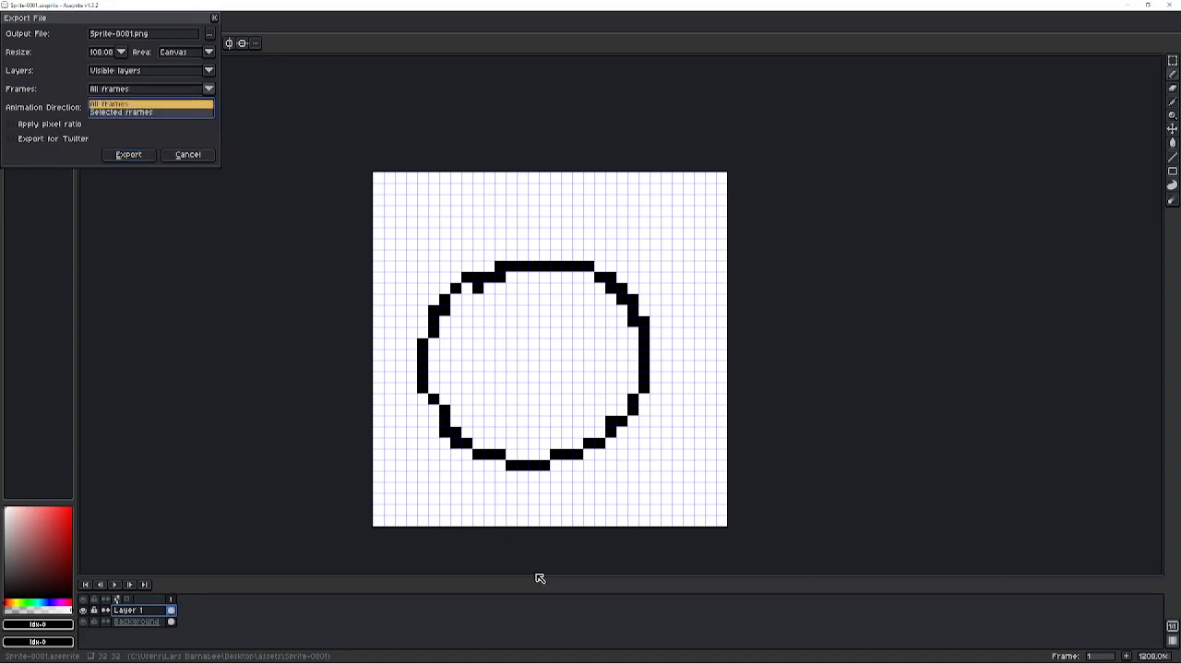
click(121, 111)
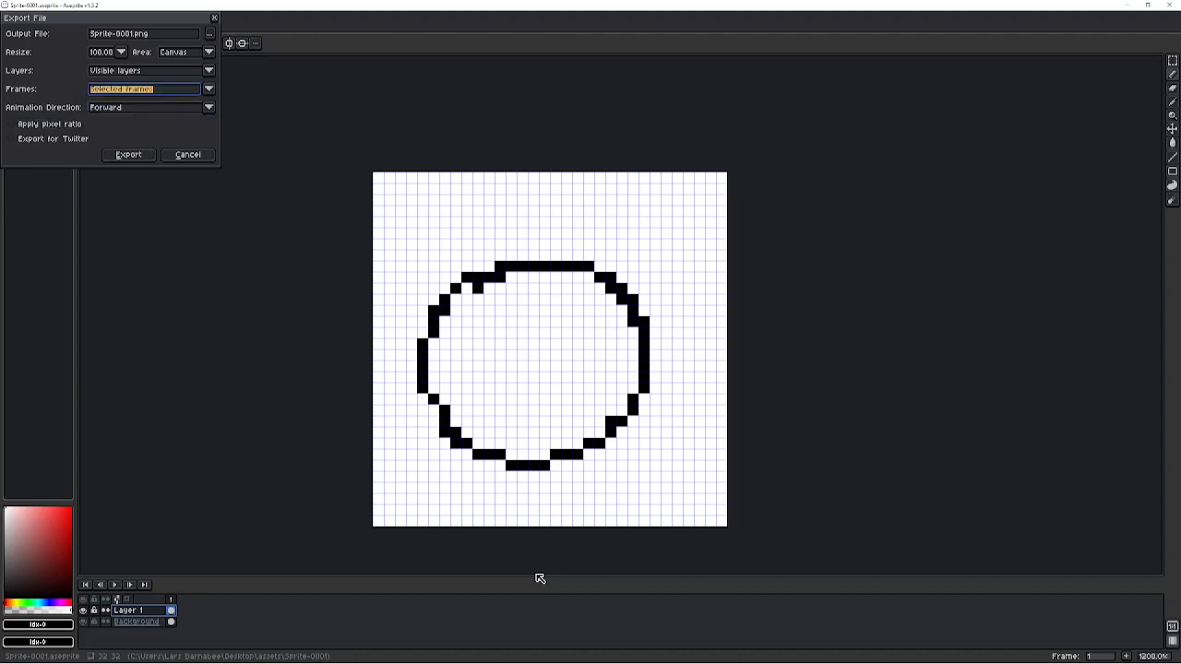
click(128, 155)
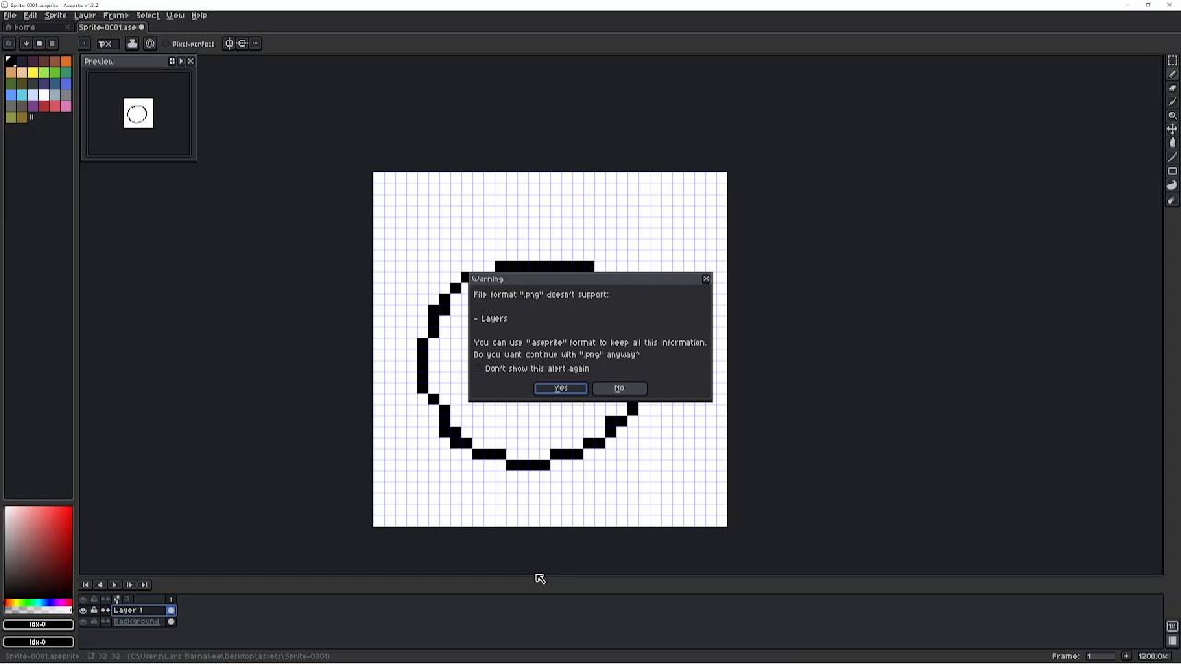
click(560, 388)
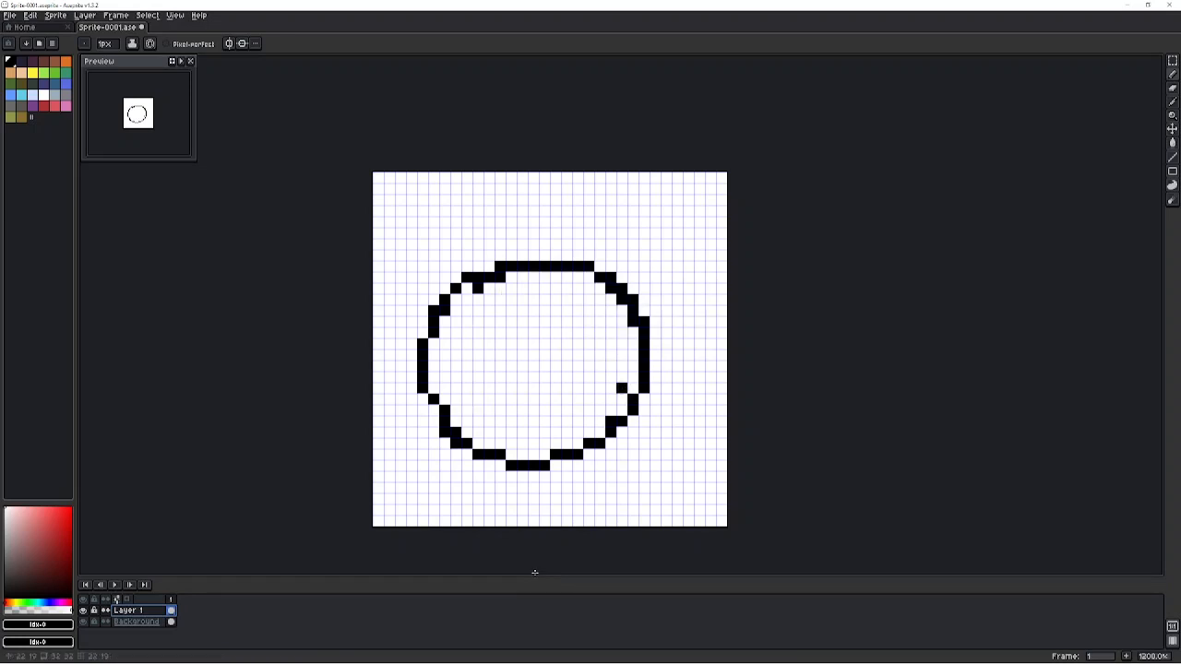
click(30, 14)
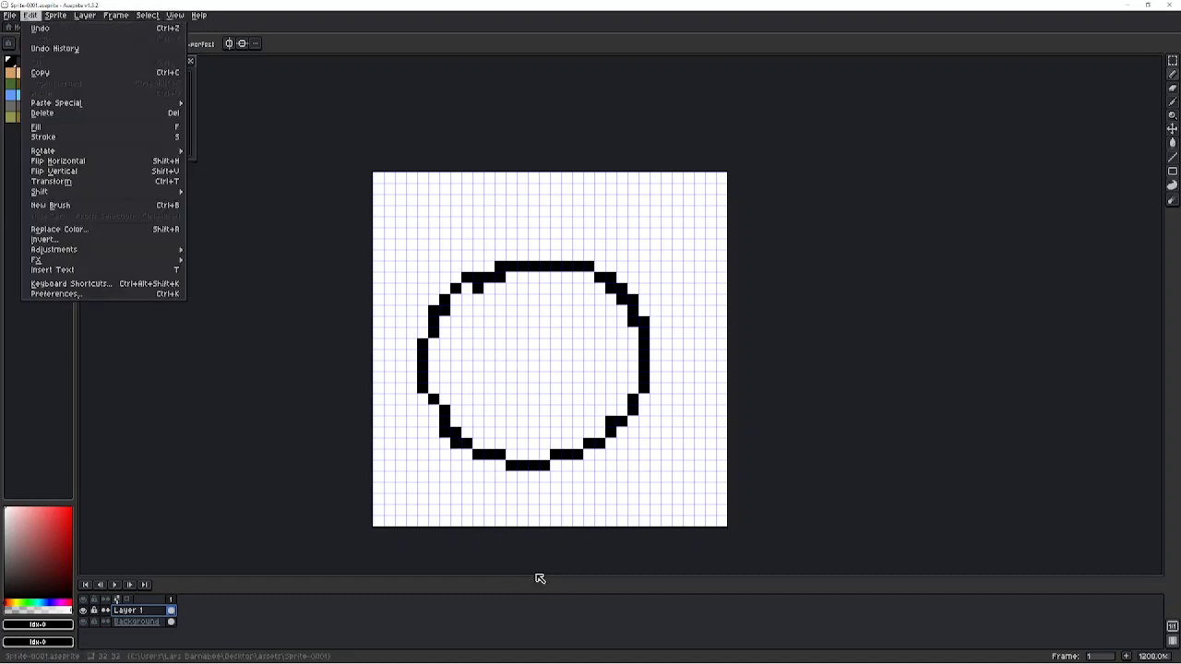
click(10, 15)
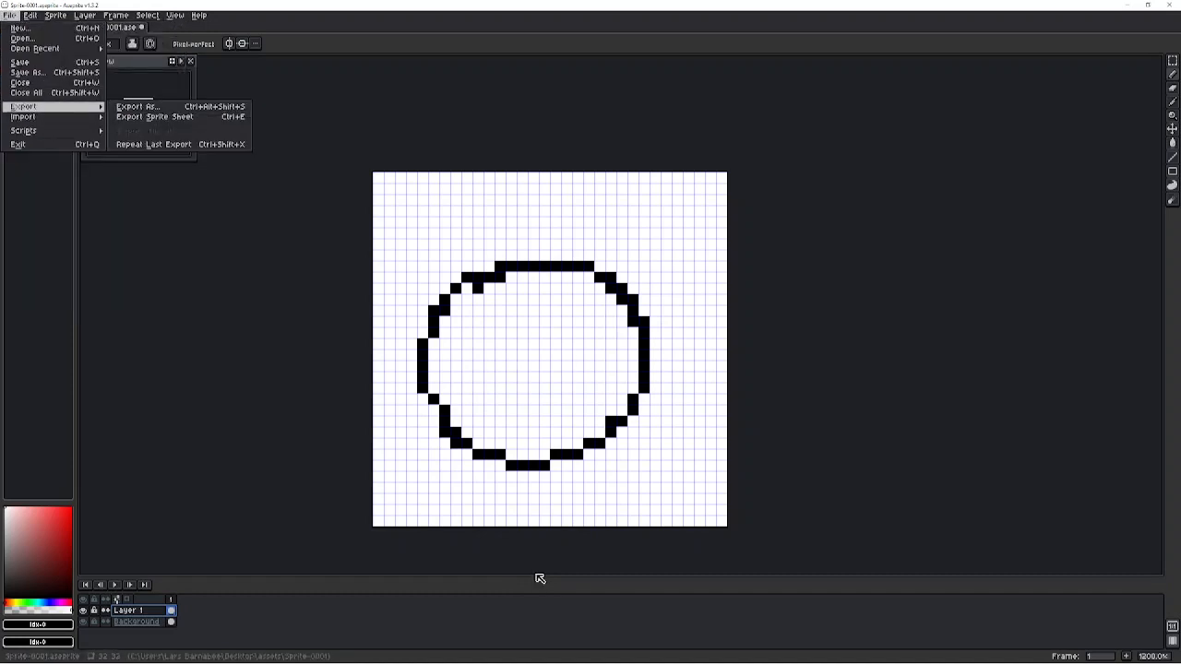
click(155, 116)
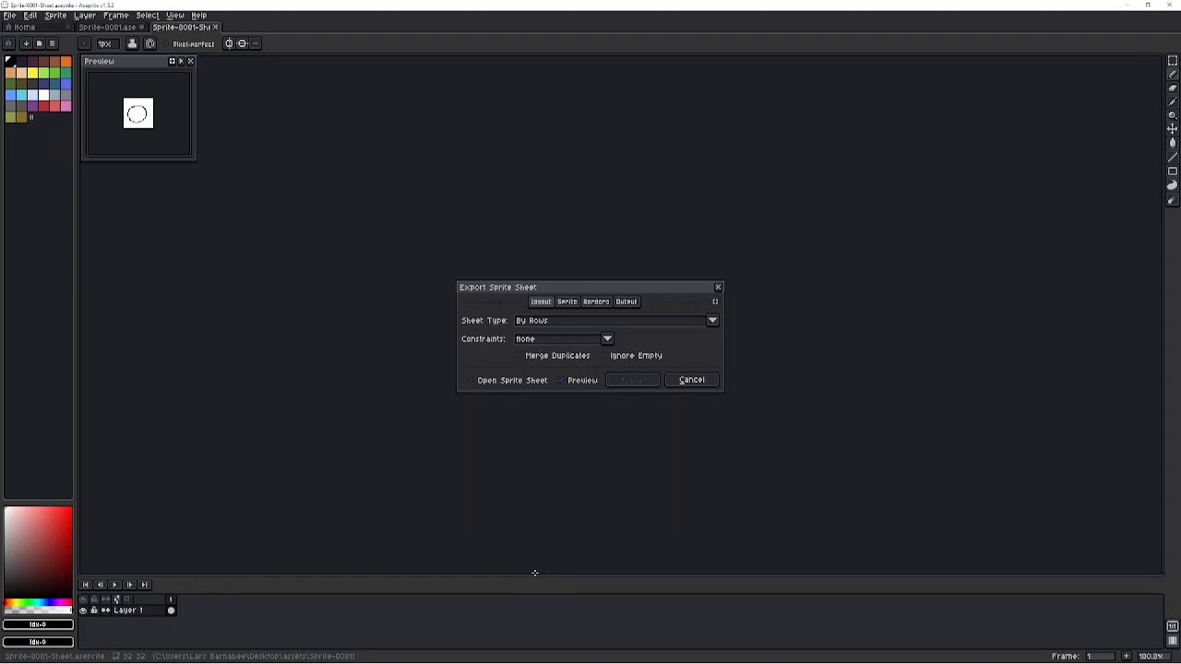
click(691, 379)
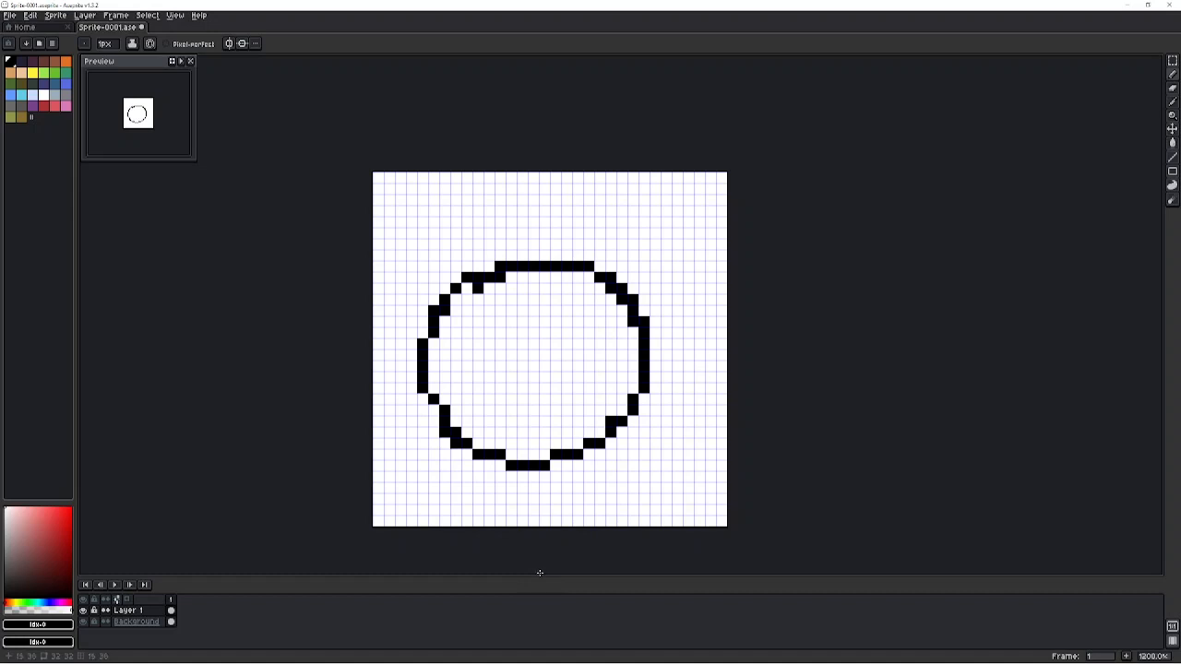
click(9, 15)
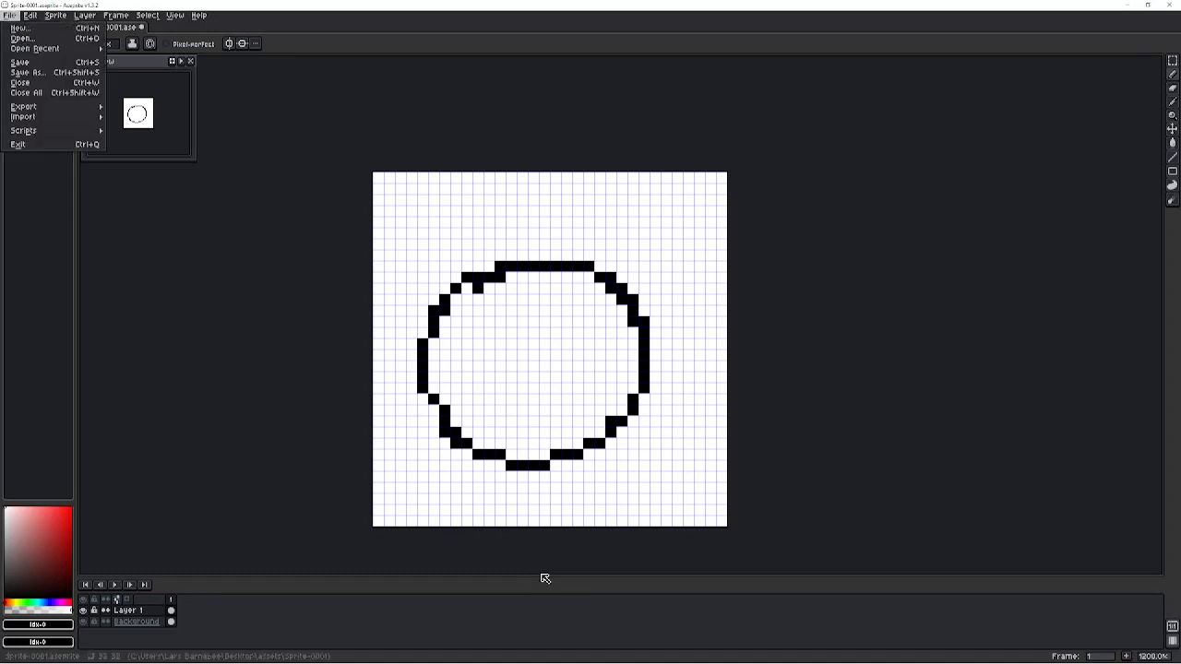
click(24, 106)
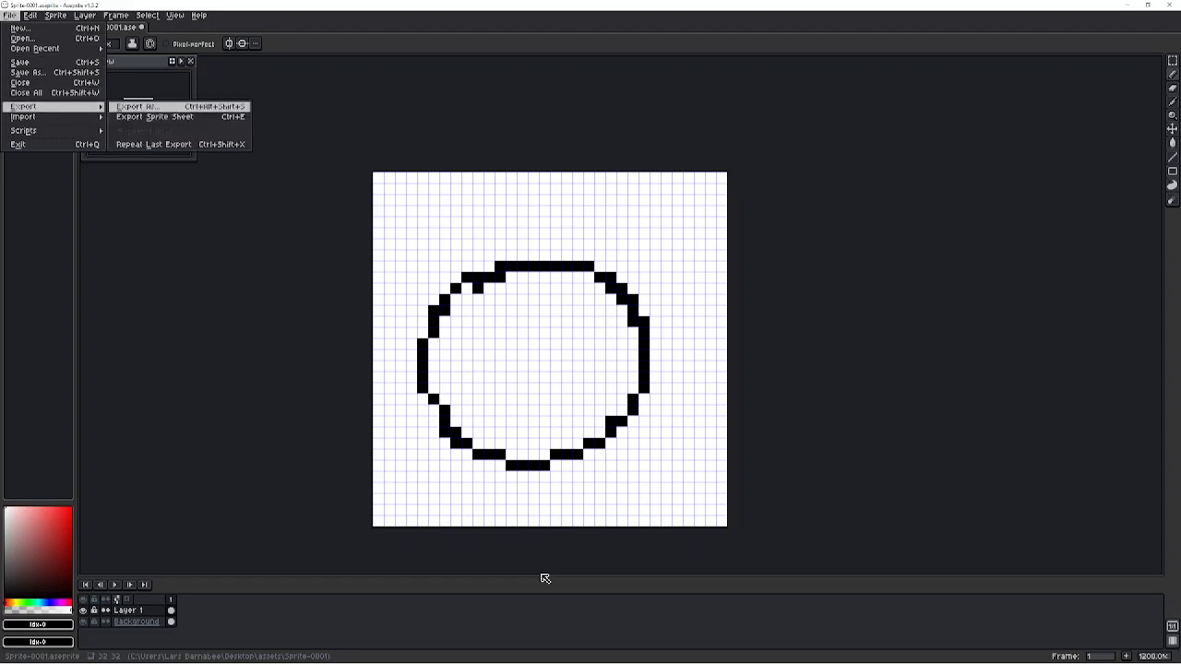
click(157, 117)
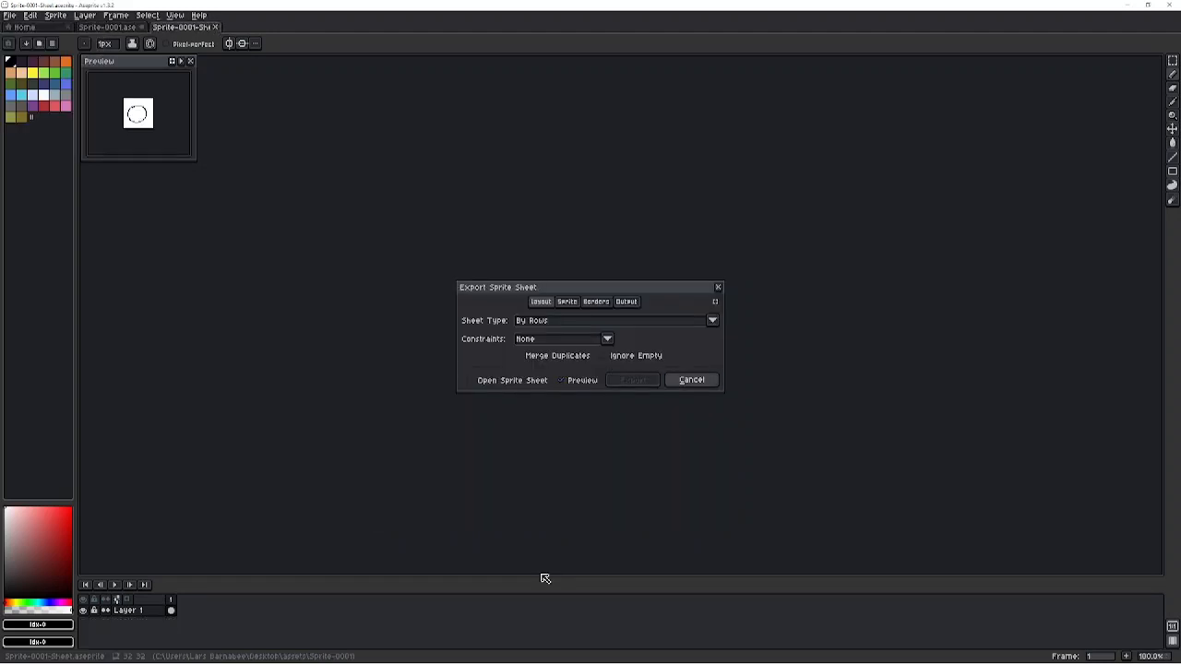
click(691, 380)
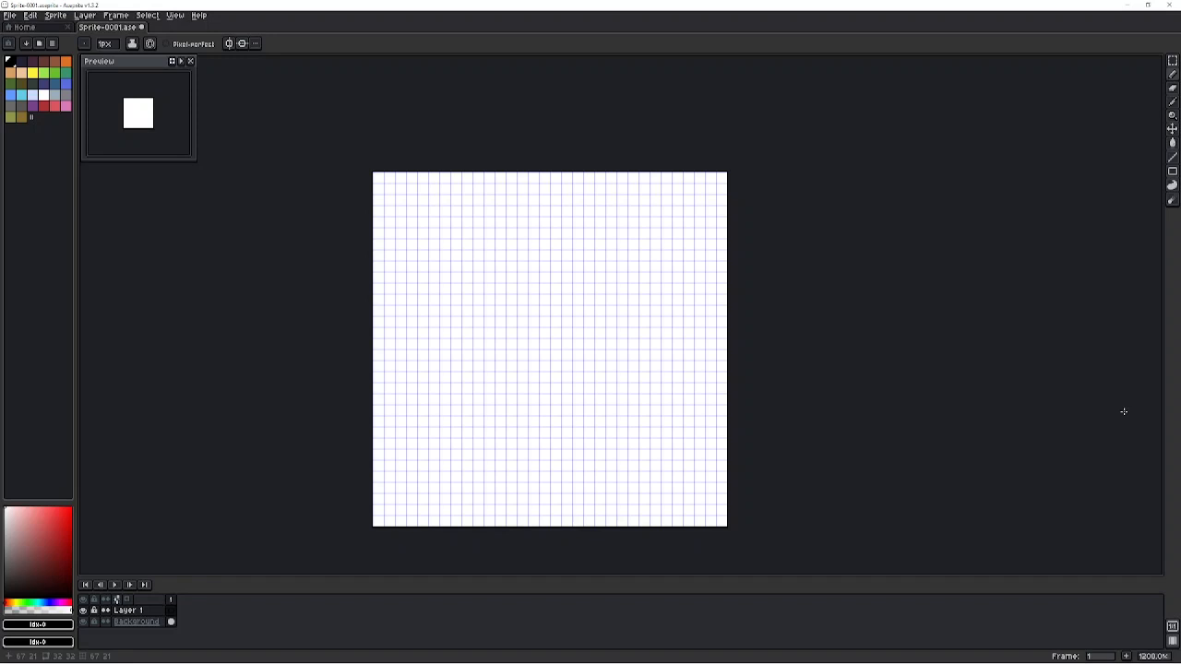
mouse_move(1124, 410)
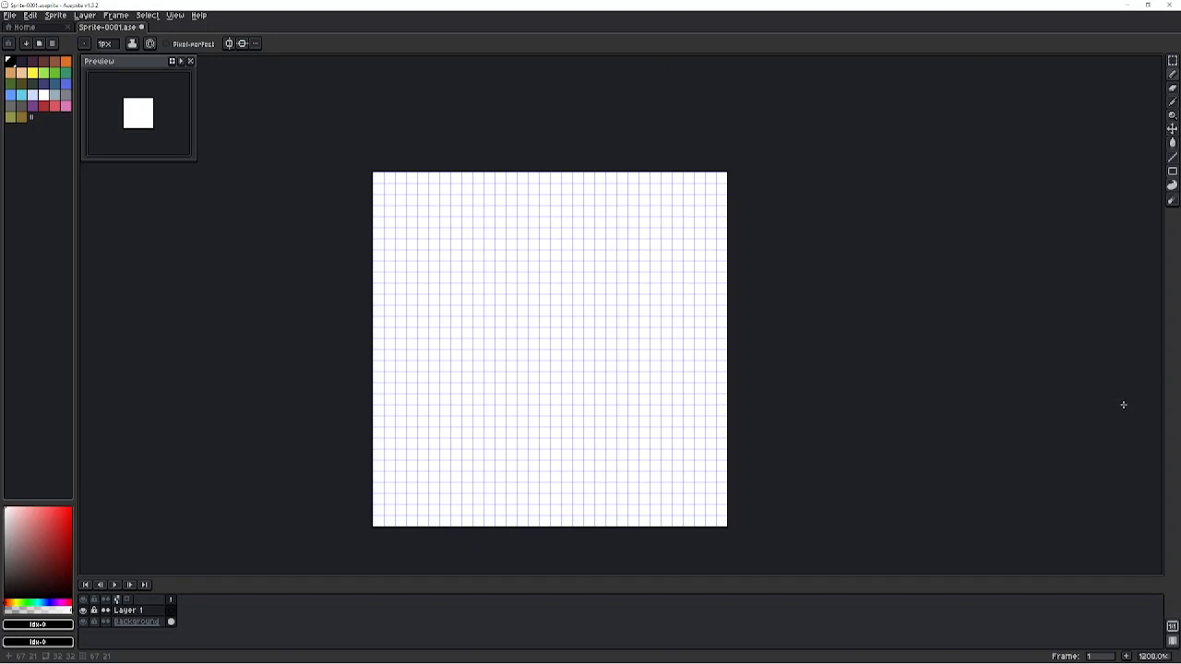
mouse_move(1124, 404)
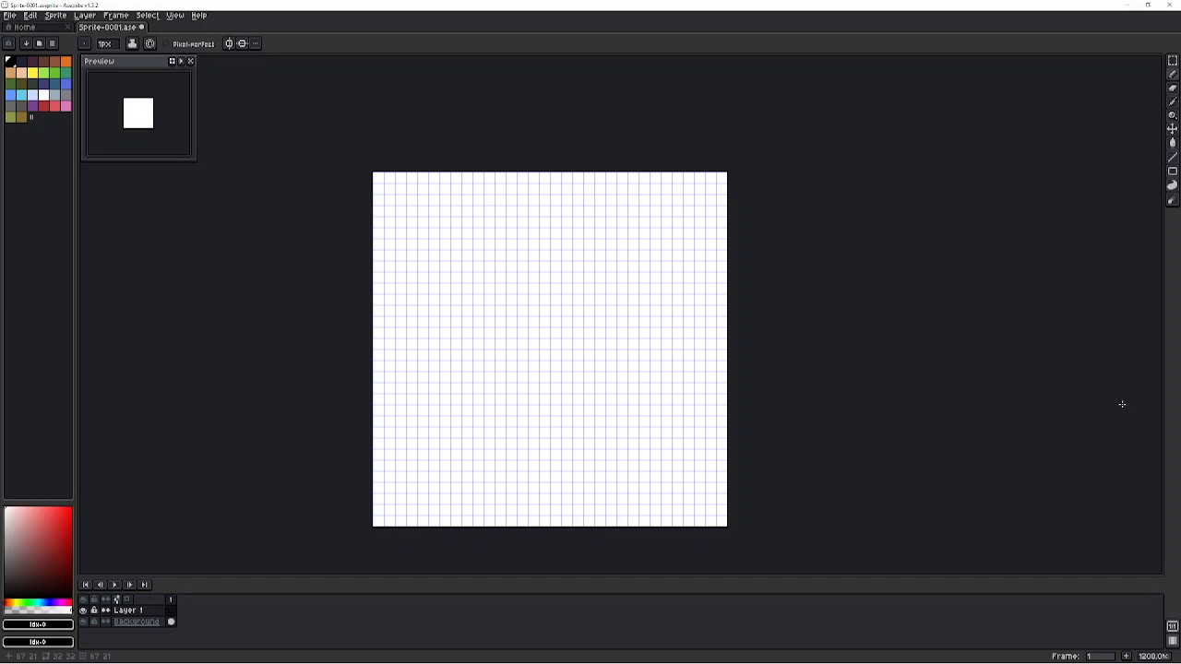
mouse_move(1120, 401)
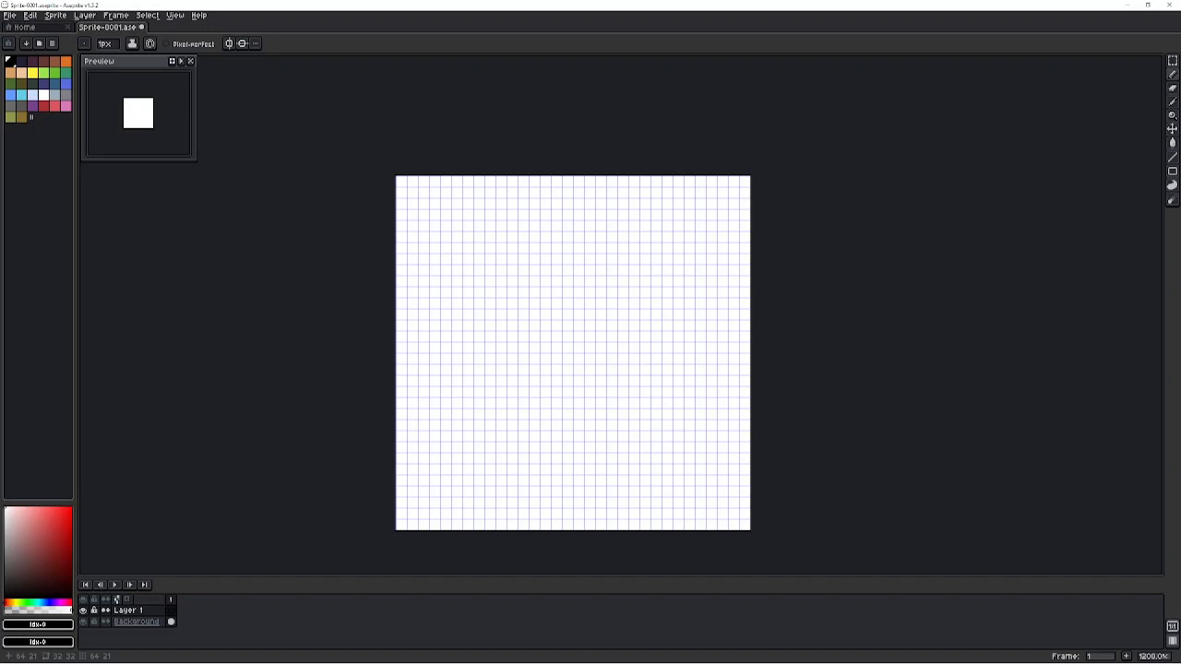
Draw freehand black letter strokes with the pencil across the canvas middle
click(478, 347)
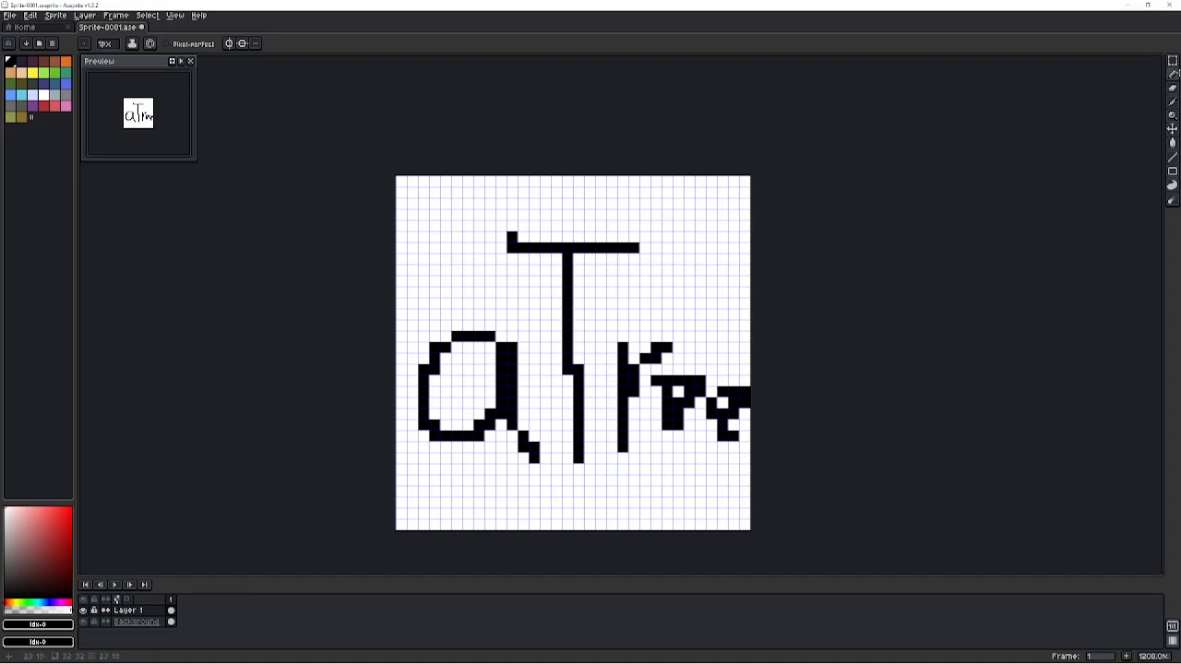
click(655, 381)
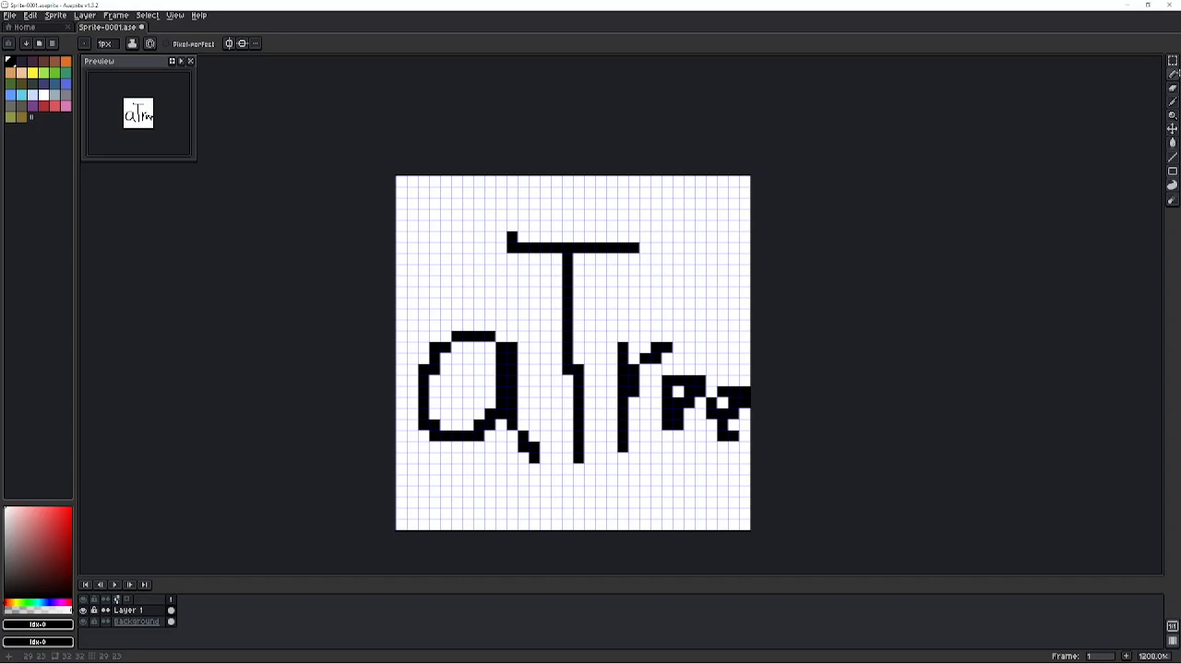
Clear the letter strokes and T shape, leaving the 32x32 canvas blank
click(655, 436)
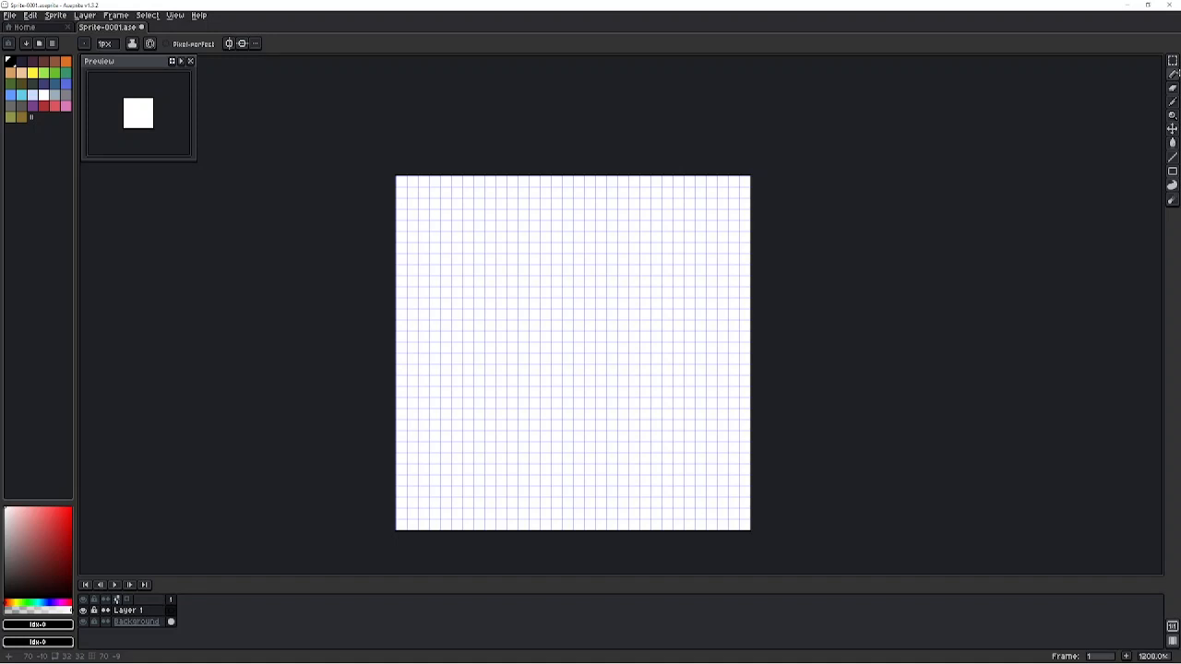
Pencil in extra pixels on the lips' right edge and a black dot after 'Kiss'
drag(421, 268, 434, 360)
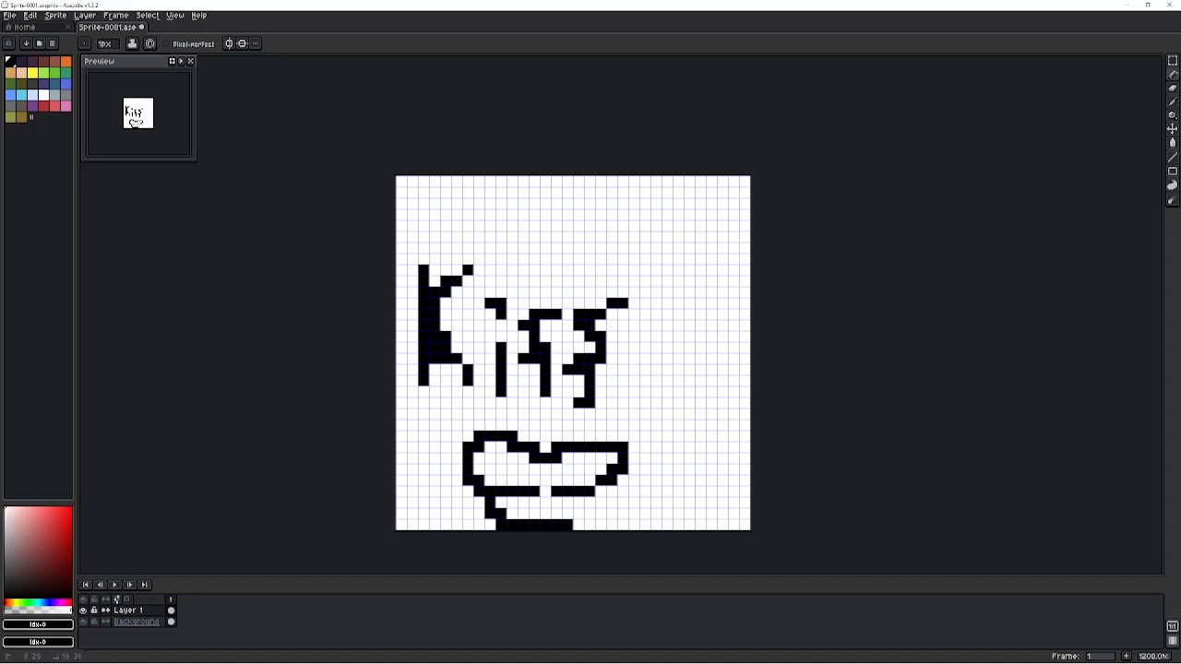
click(586, 507)
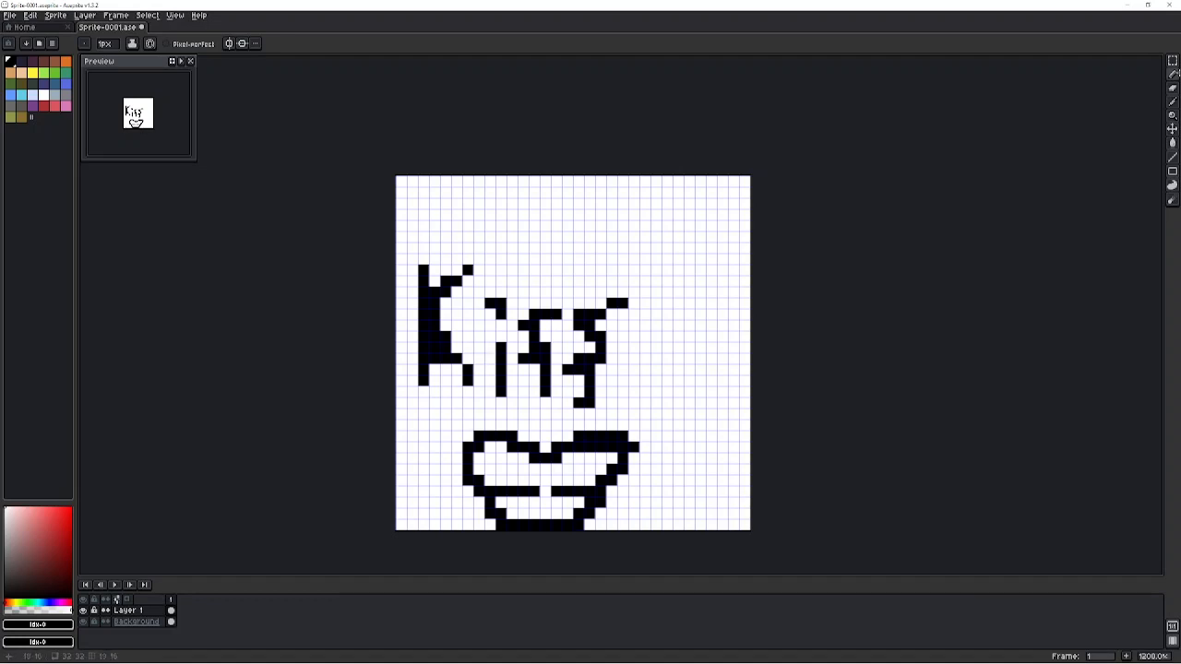
click(633, 402)
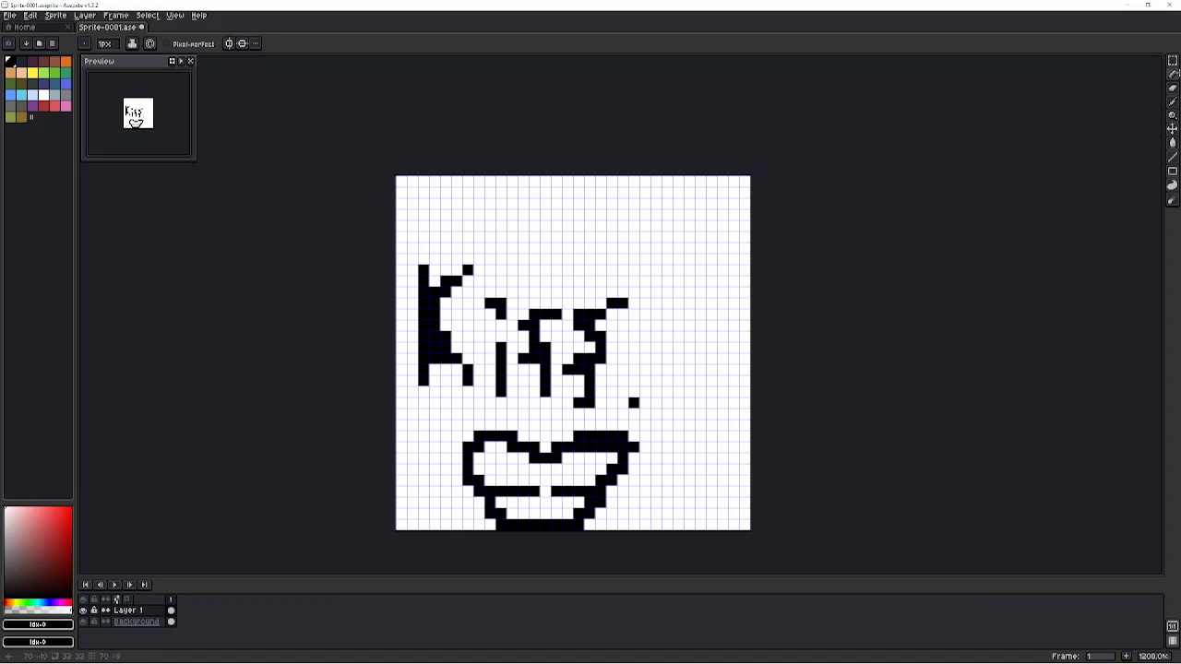